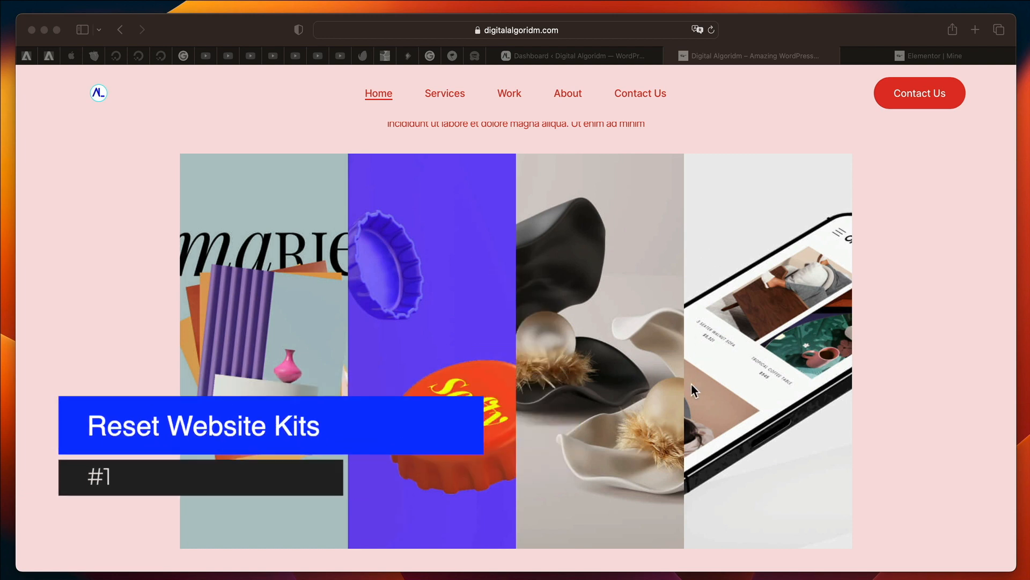
Step: Switch to the WordPress dashboard tab
{"action": "scroll", "scroll_direction": "down", "scroll_amount": 3}
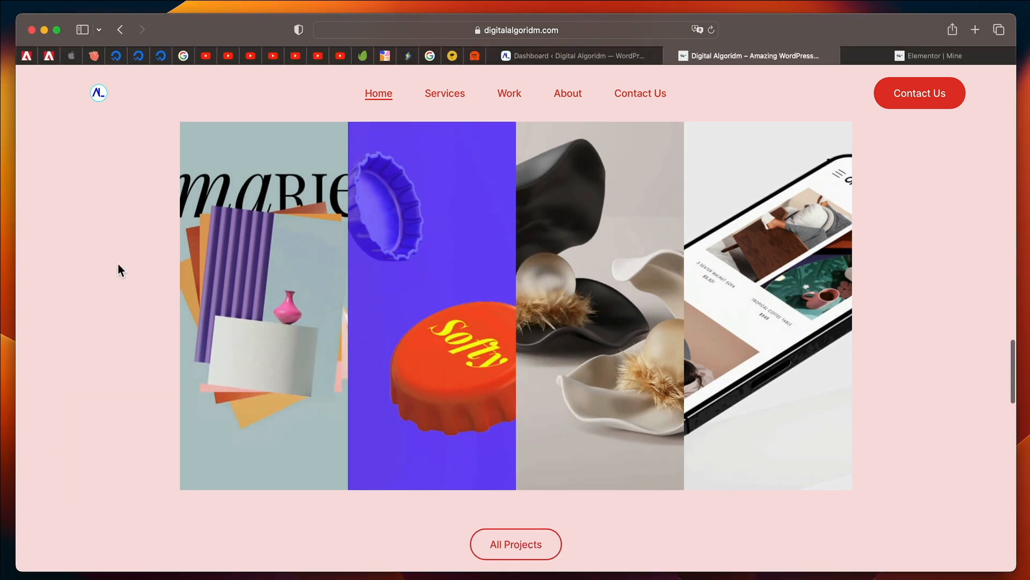
{"action": "scroll", "scroll_direction": "down", "scroll_amount": 3}
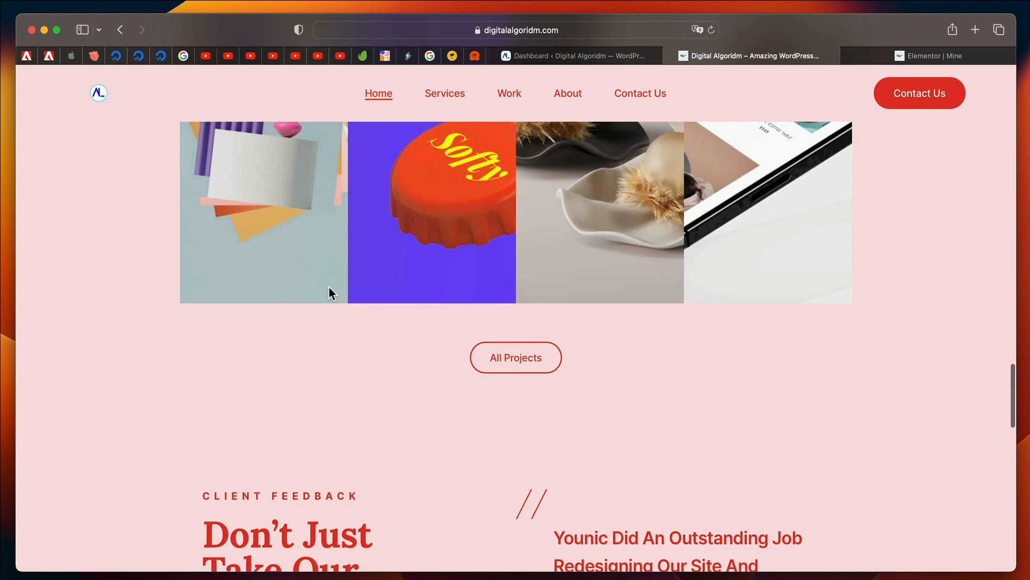
{"action": "scroll", "scroll_direction": "down", "scroll_amount": 3}
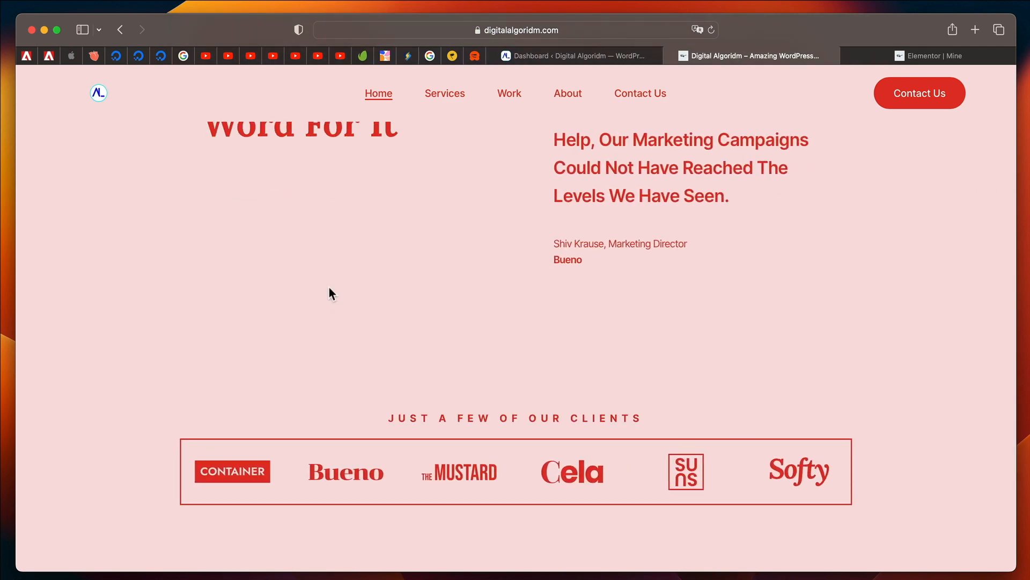
{"action": "scroll", "scroll_direction": "down", "scroll_amount": 3}
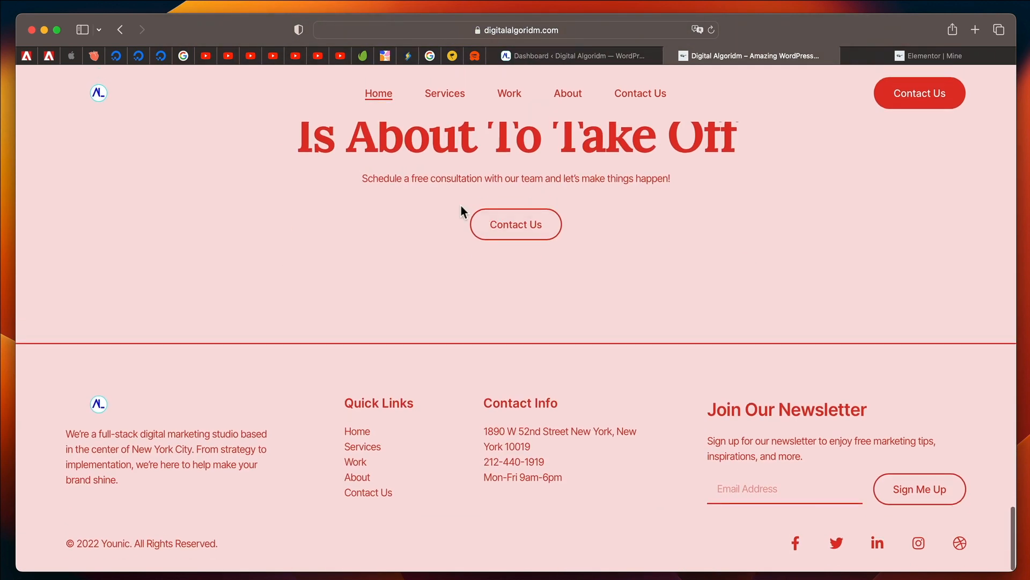
{"action": "scroll", "scroll_direction": "up", "scroll_amount": 3}
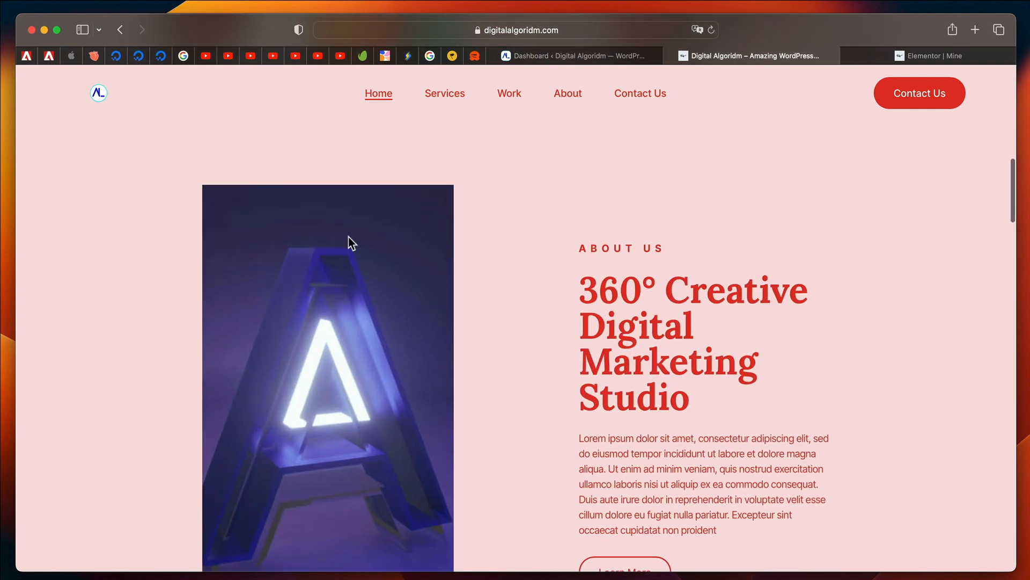
{"action": "scroll", "scroll_direction": "up", "scroll_amount": 3}
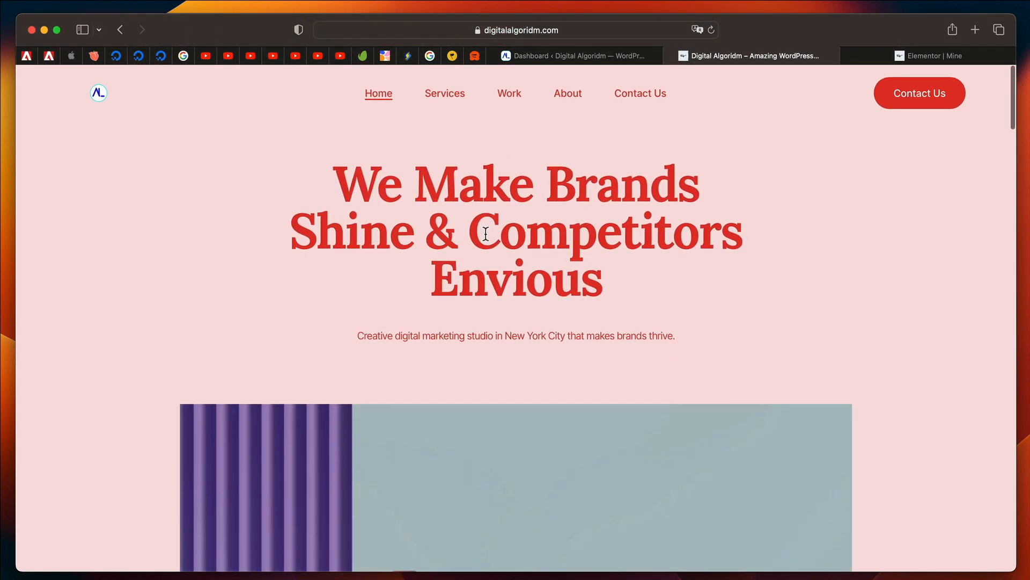
{"action": "left_click", "coordinate": [575, 56]}
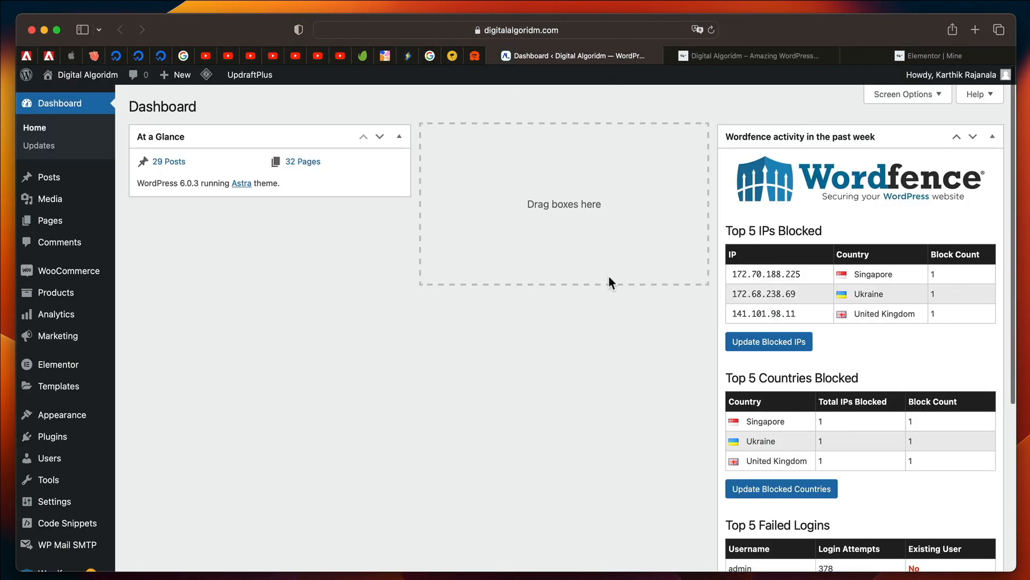
{"action": "mouse_move", "coordinate": [486, 353]}
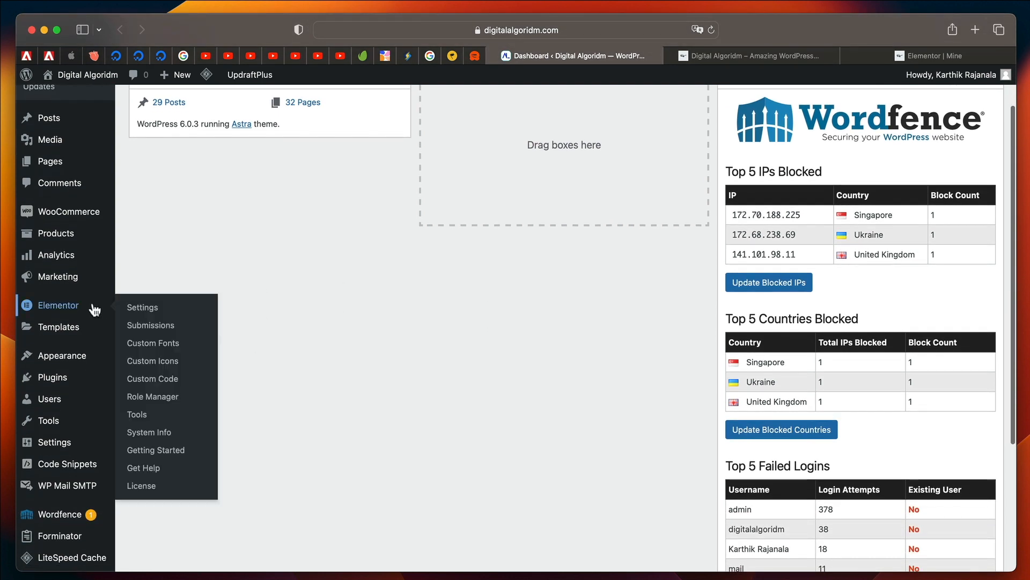
{"action": "mouse_move", "coordinate": [137, 413]}
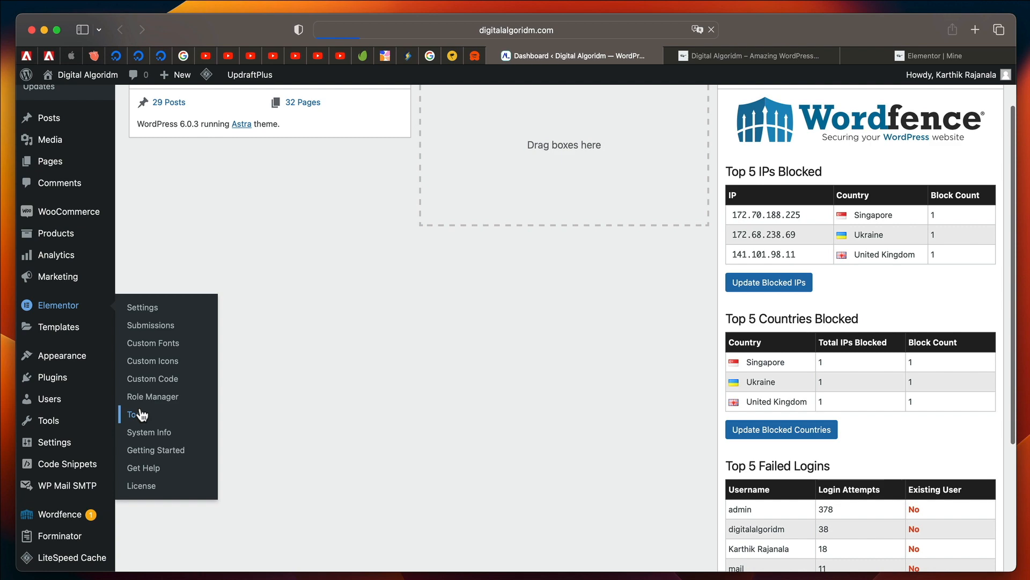
Step: Show Elementor Tools' Import / Export Kit tab down to Remove the most recent Kit
{"action": "left_click", "coordinate": [136, 414]}
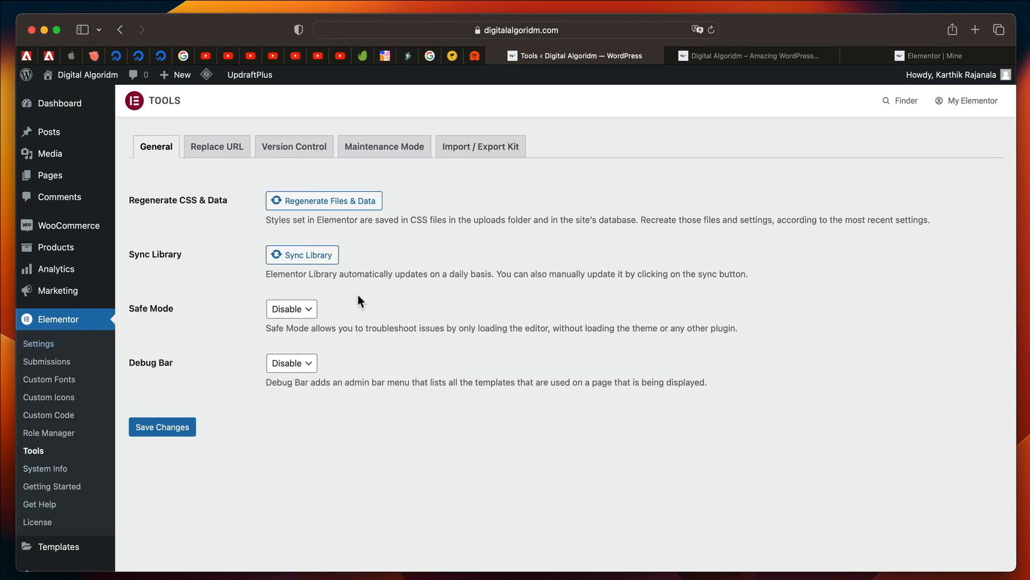
{"action": "left_click", "coordinate": [480, 146]}
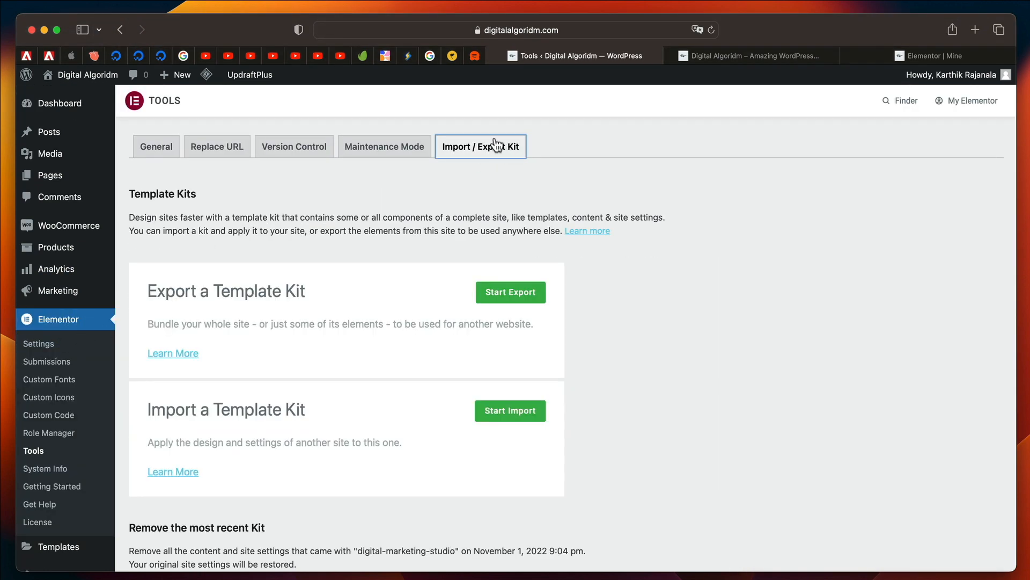
{"action": "scroll", "scroll_direction": "down", "scroll_amount": 3}
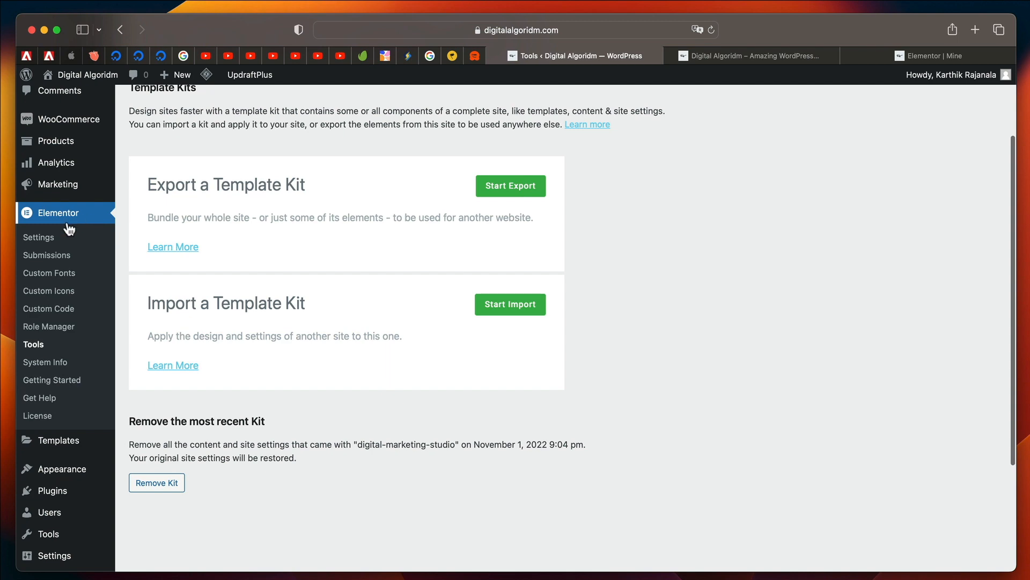
{"action": "scroll", "scroll_direction": "up", "scroll_amount": 3}
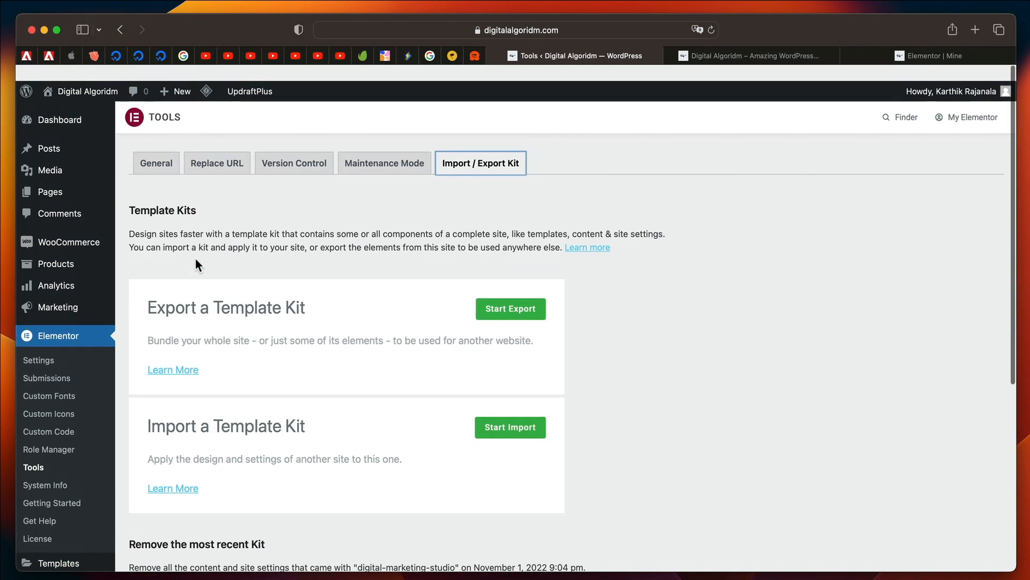
{"action": "scroll", "scroll_direction": "down", "scroll_amount": 3}
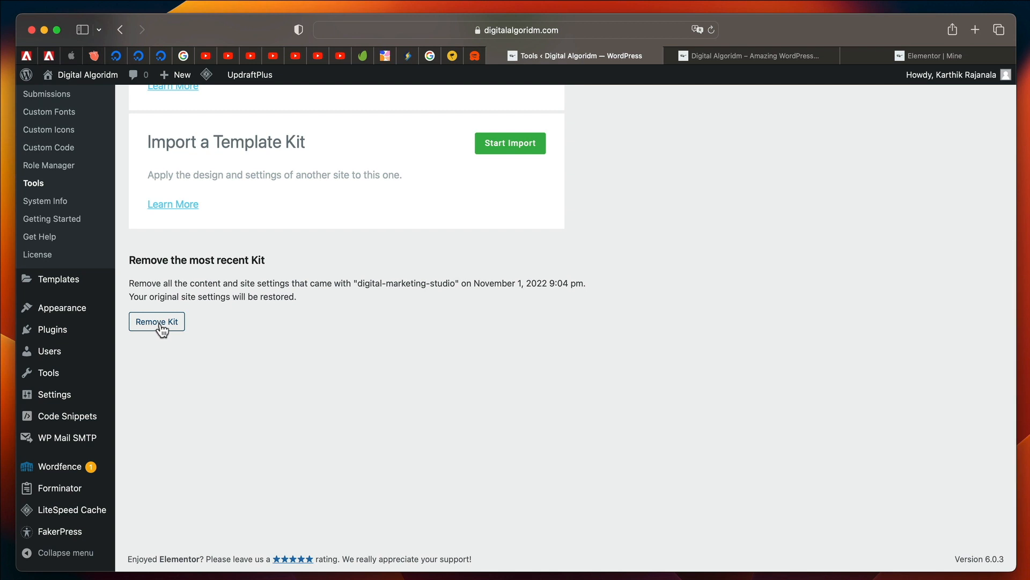
Step: Remove the digital-marketing-studio kit and confirm with Yes
{"action": "left_click", "coordinate": [156, 322]}
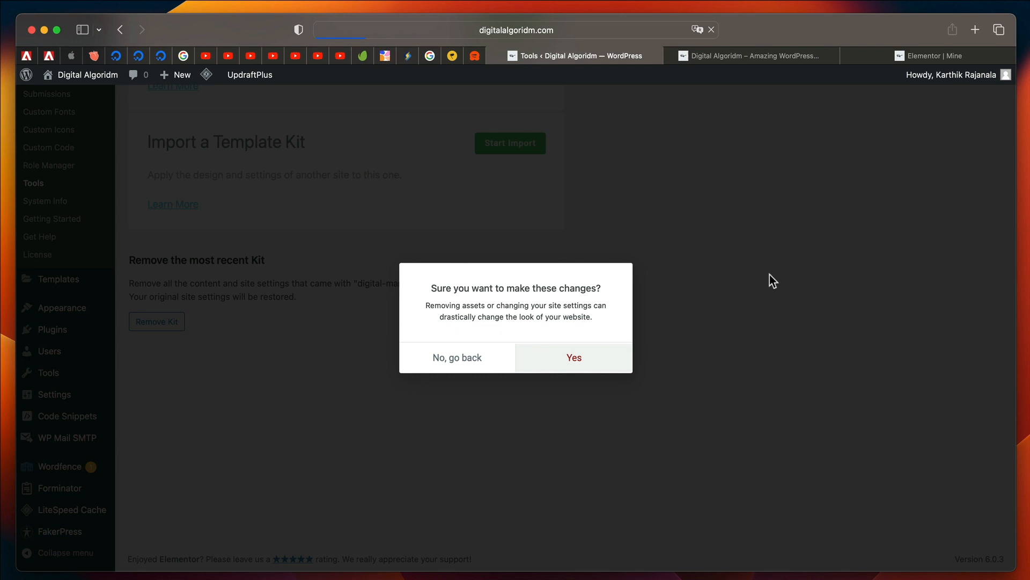
{"action": "left_click", "coordinate": [572, 357]}
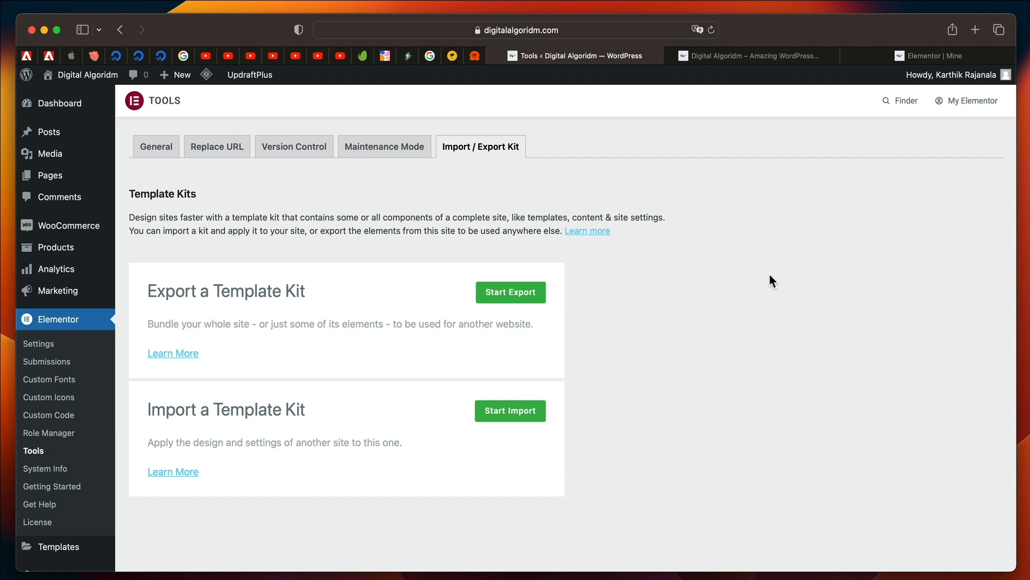
{"action": "mouse_move", "coordinate": [82, 74]}
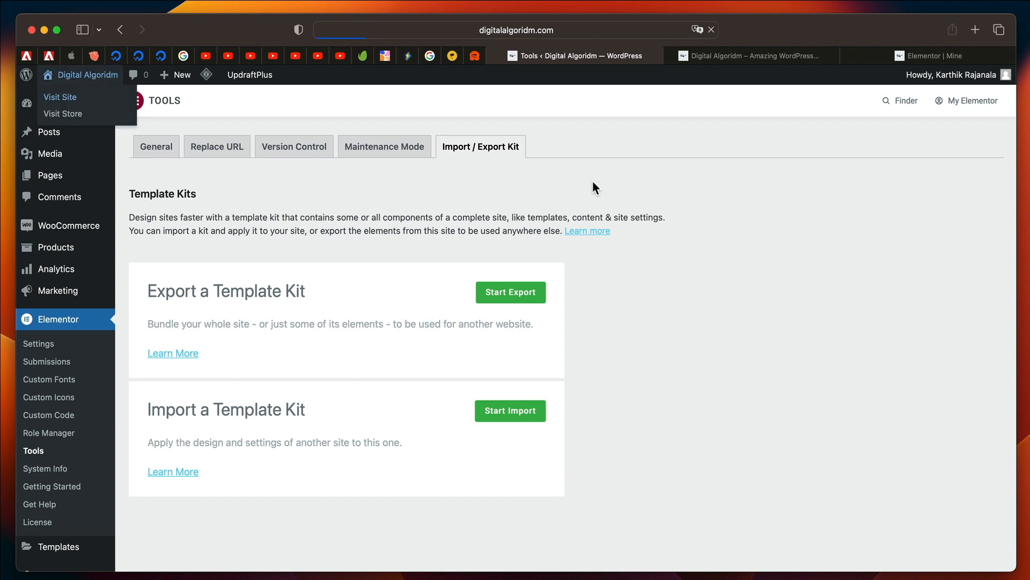
Step: View the live Digital Algoridm homepage, then return to WordPress admin
{"action": "left_click", "coordinate": [60, 97]}
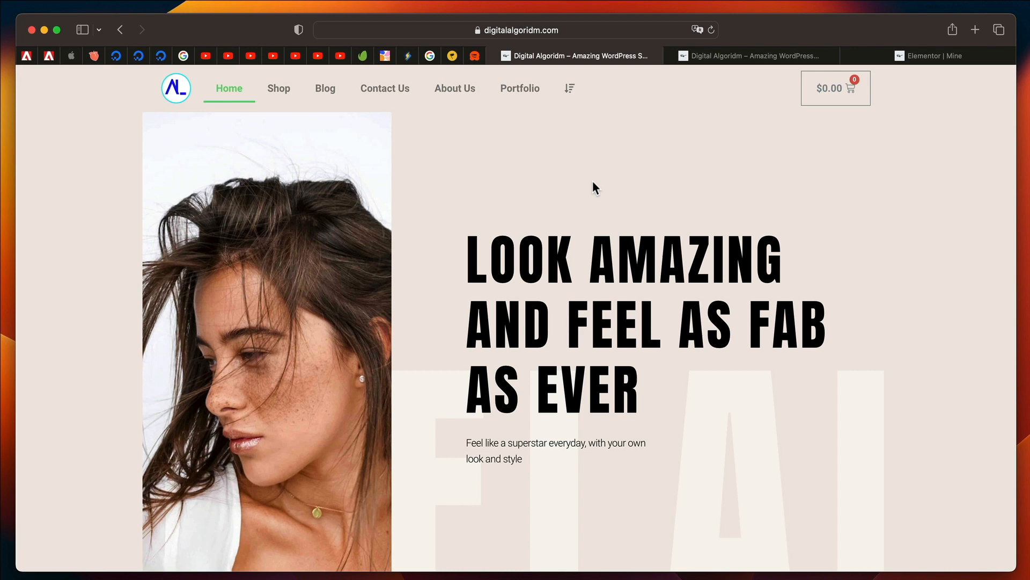
{"action": "left_click", "coordinate": [746, 56]}
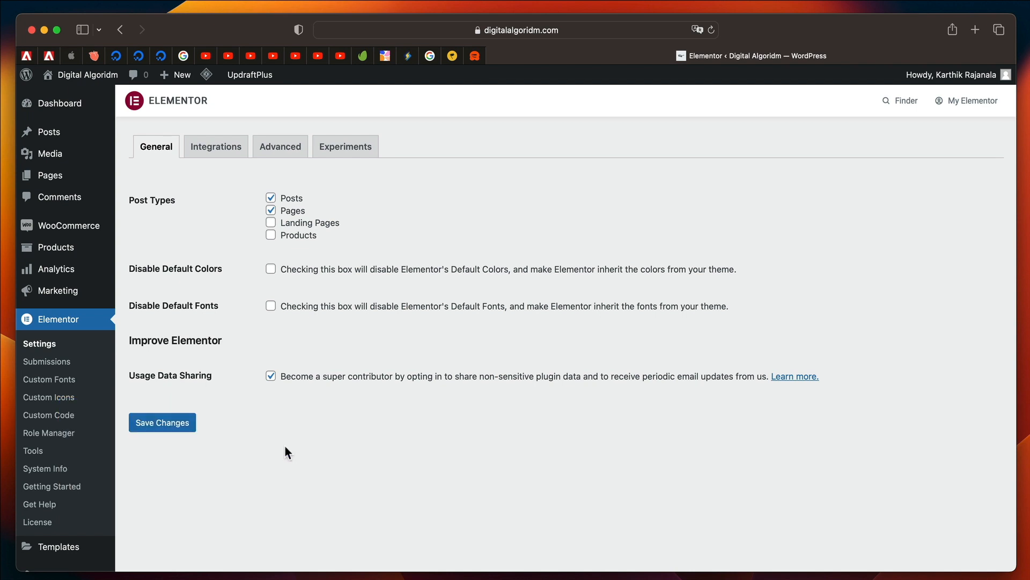
{"action": "mouse_move", "coordinate": [69, 330]}
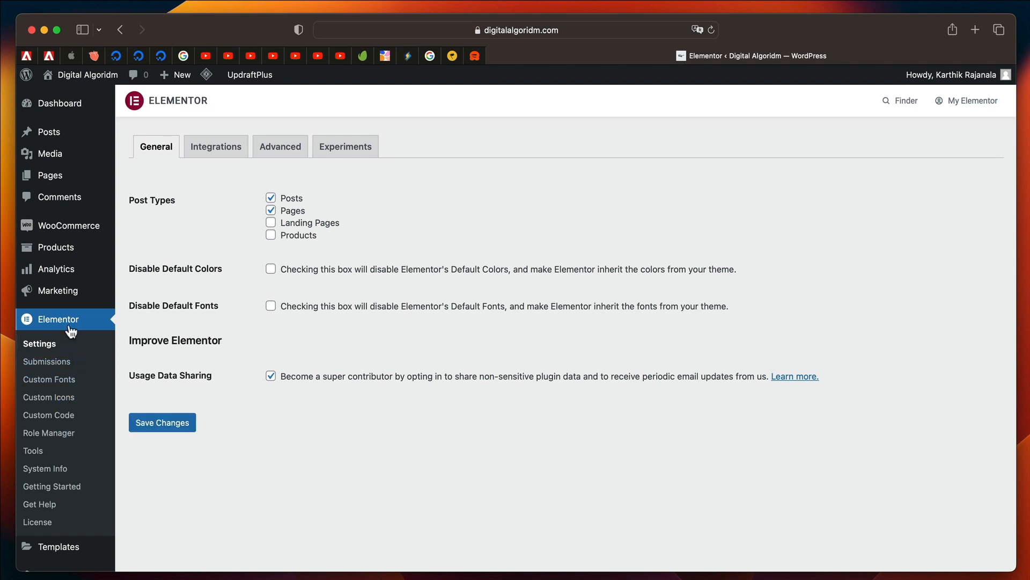
{"action": "mouse_move", "coordinate": [342, 168]}
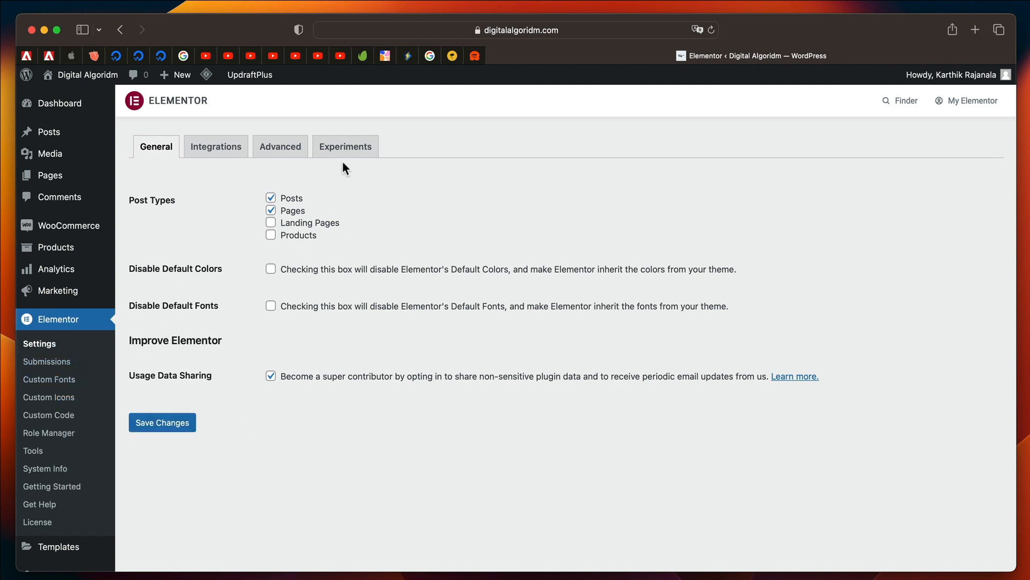
Step: Confirm Flexbox Container and Loop are Active in Elementor Experiments settings
{"action": "left_click", "coordinate": [345, 146]}
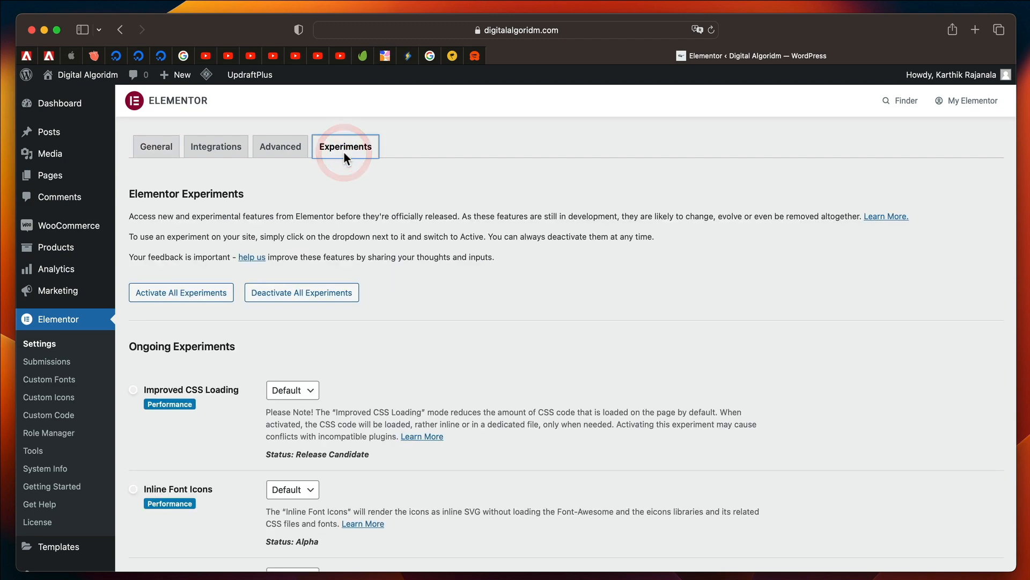
{"action": "scroll", "scroll_direction": "down", "scroll_amount": 3}
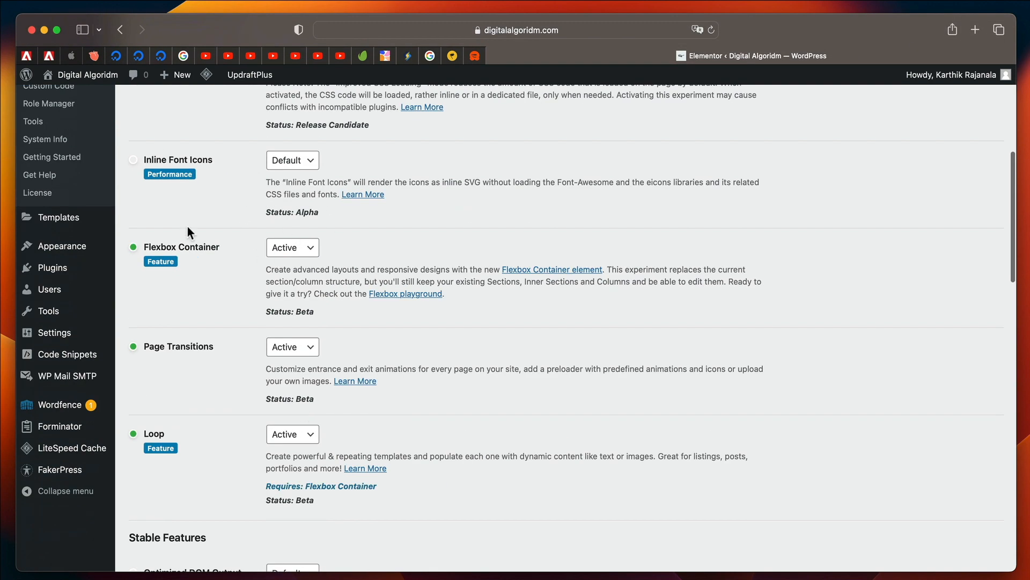
{"action": "left_click", "coordinate": [292, 247]}
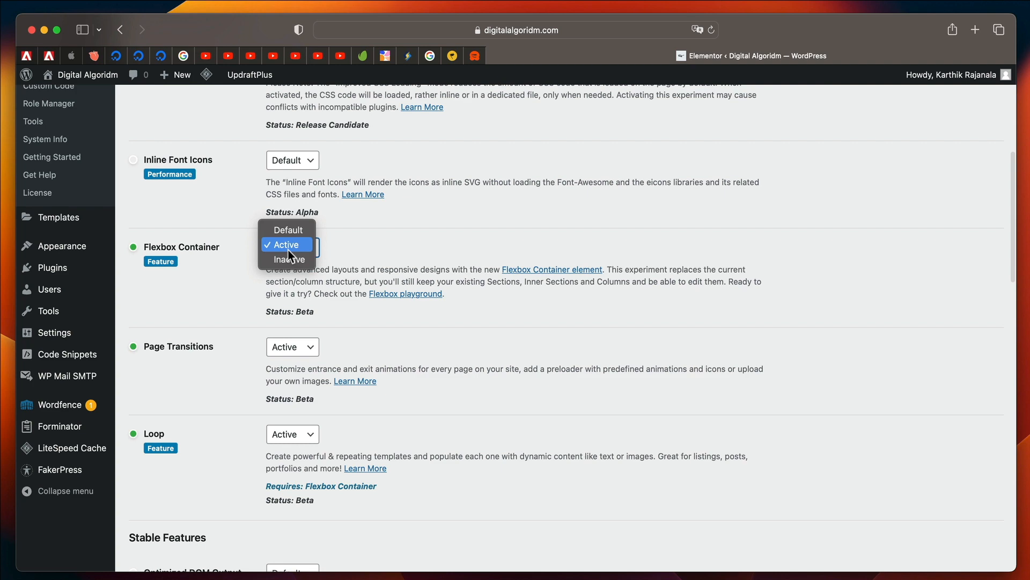
{"action": "scroll", "scroll_direction": "down", "scroll_amount": 3}
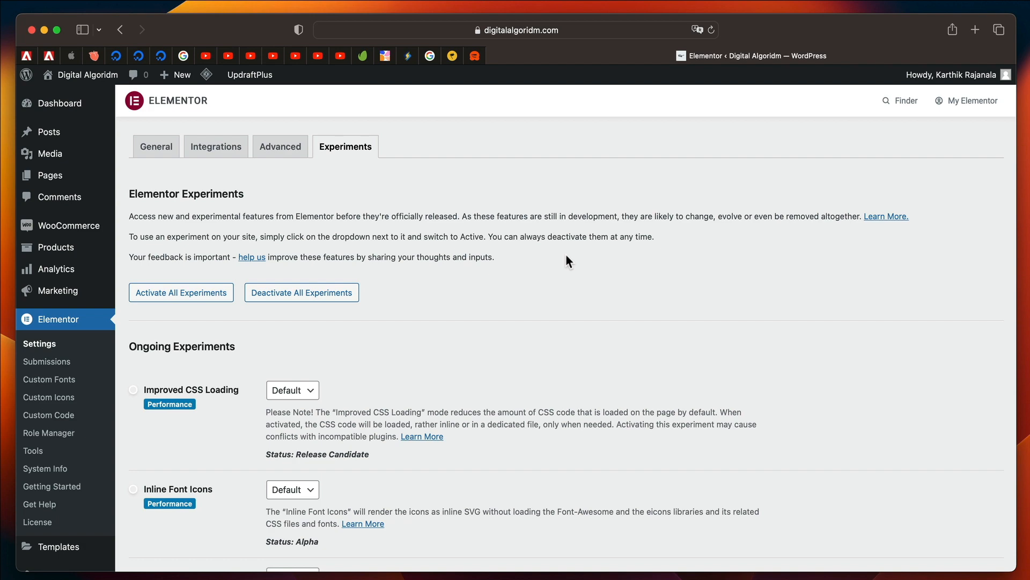
{"action": "scroll", "scroll_direction": "down", "scroll_amount": 3}
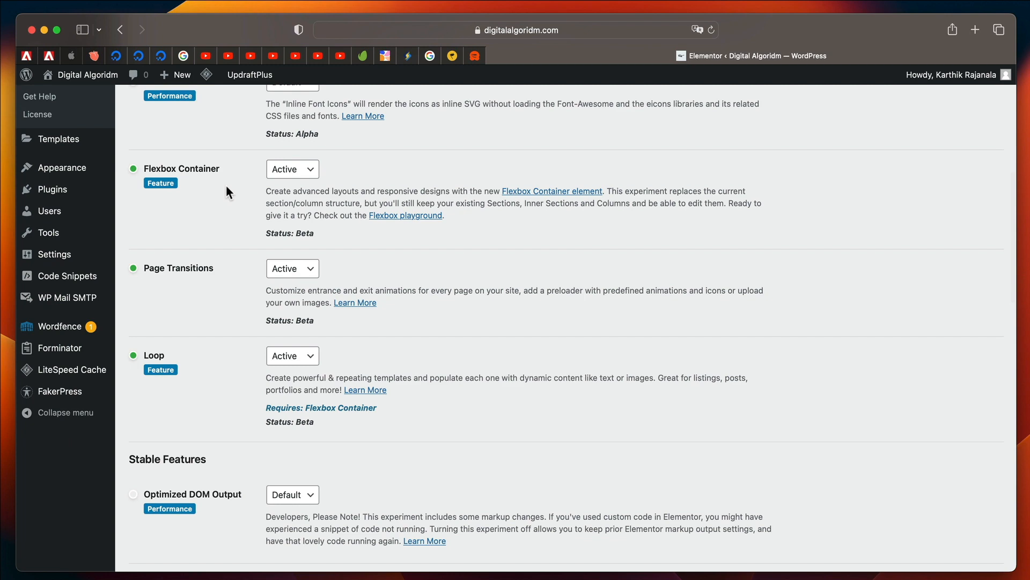
{"action": "mouse_move", "coordinate": [237, 200]}
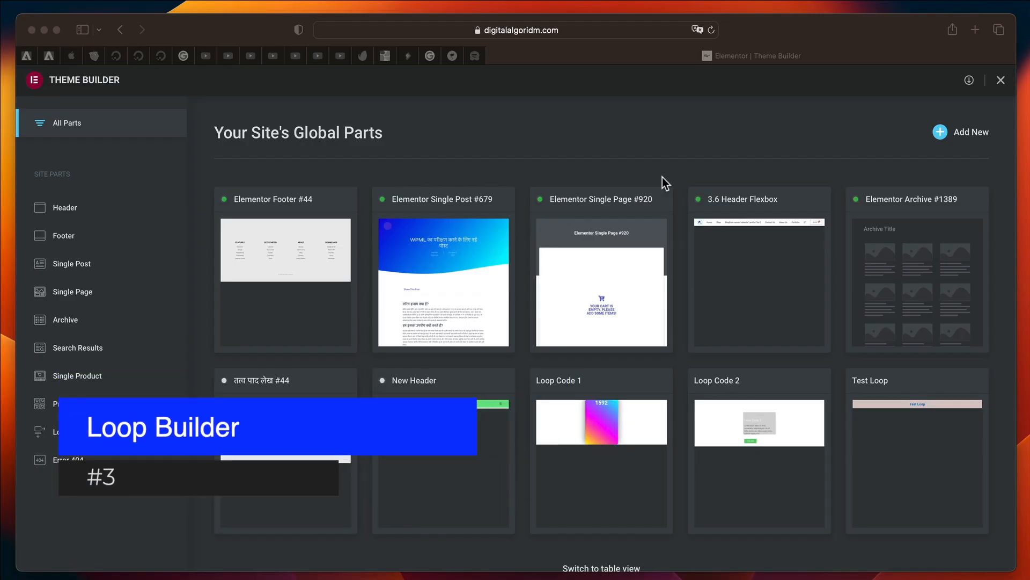
Step: Add a new Loop Item template from the Theme Builder sidebar
{"action": "scroll", "scroll_direction": "up", "scroll_amount": 3}
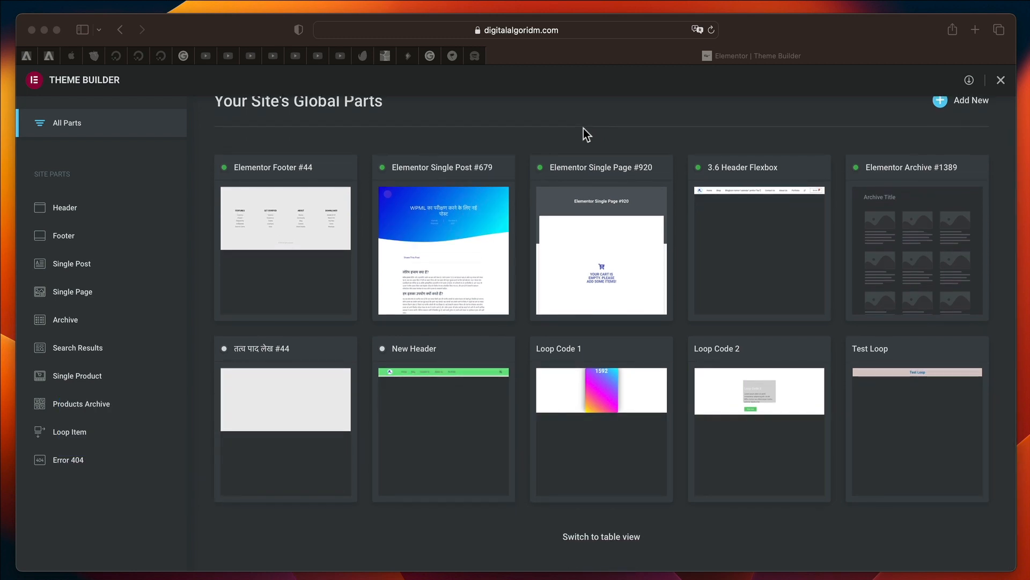
{"action": "mouse_move", "coordinate": [336, 271]}
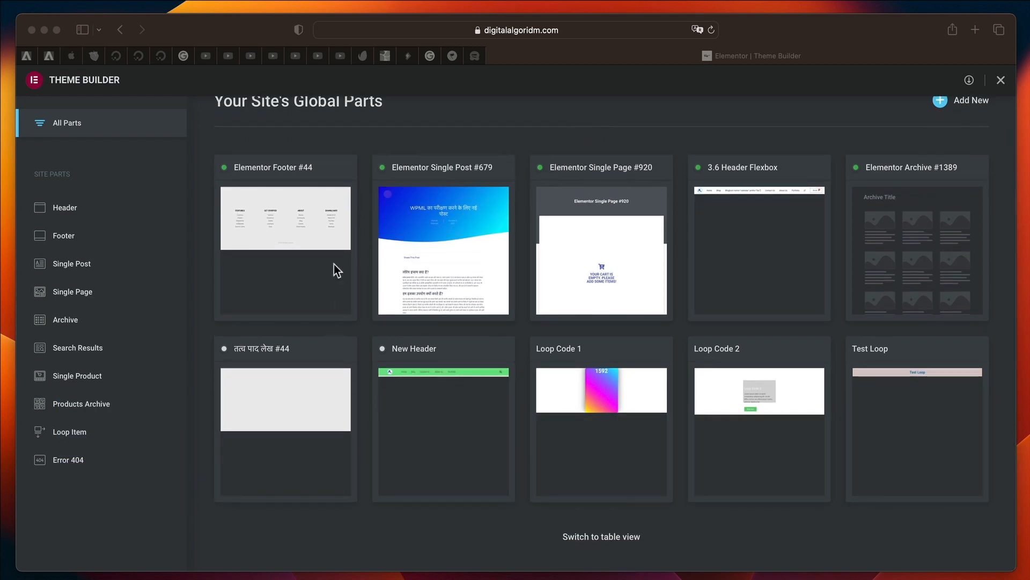
{"action": "mouse_move", "coordinate": [66, 415]}
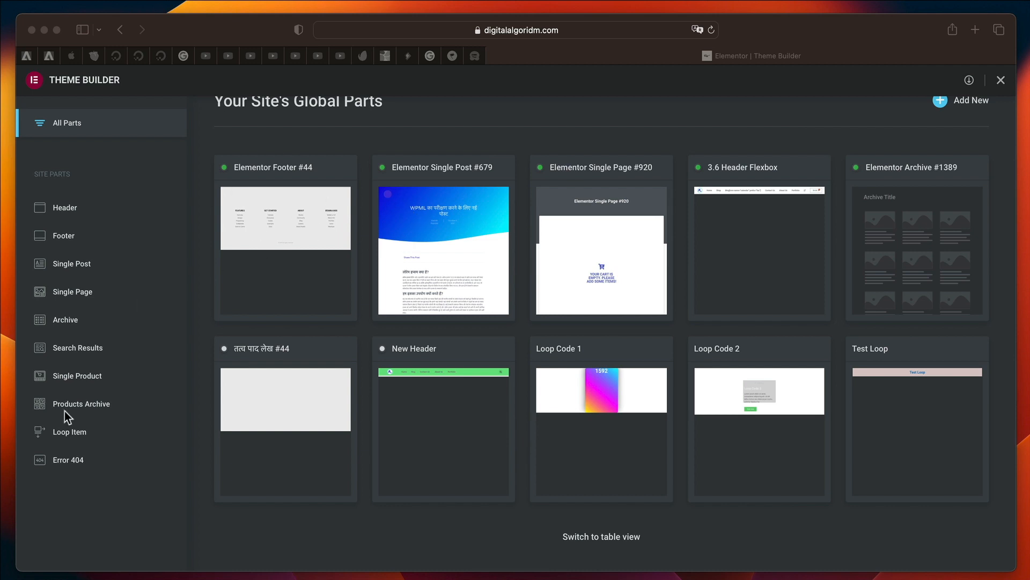
{"action": "mouse_move", "coordinate": [84, 431]}
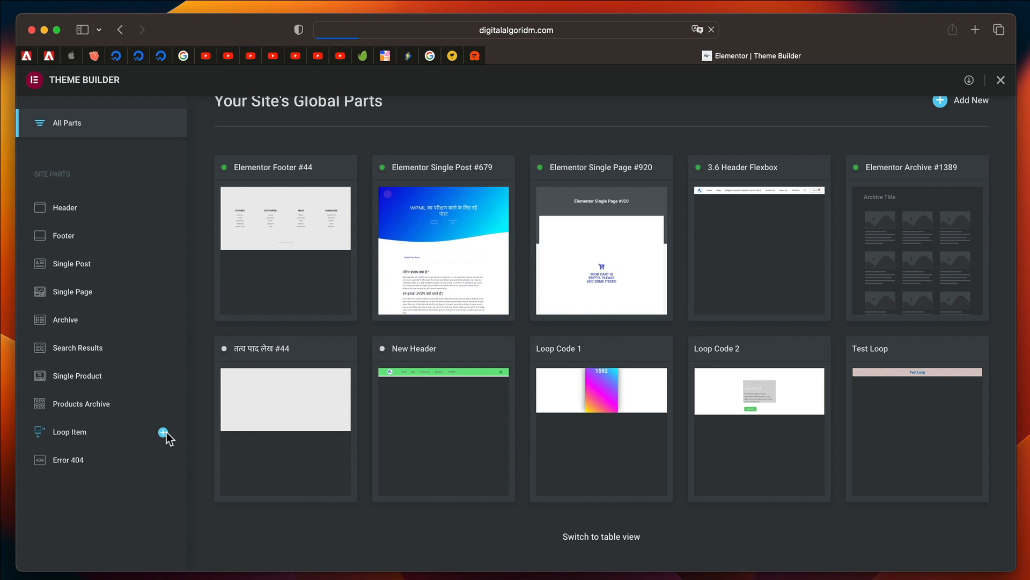
{"action": "left_click", "coordinate": [164, 433]}
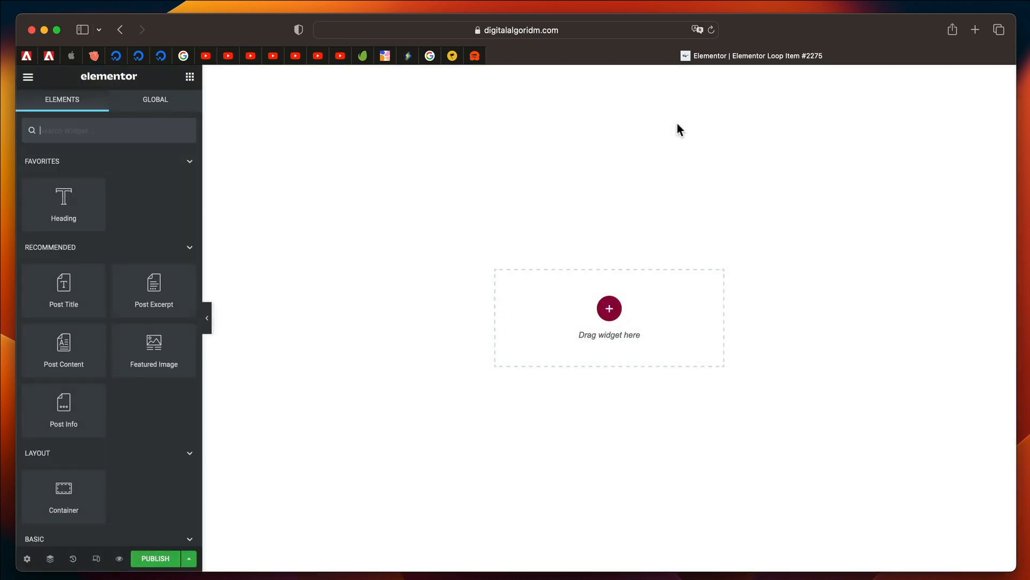
{"action": "mouse_move", "coordinate": [623, 299]}
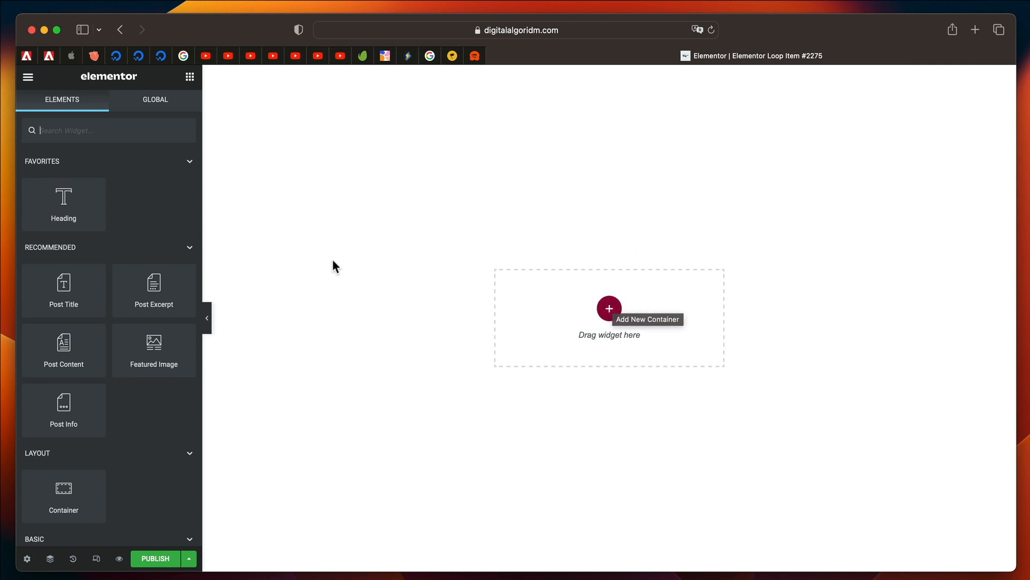
{"action": "mouse_move", "coordinate": [170, 238]}
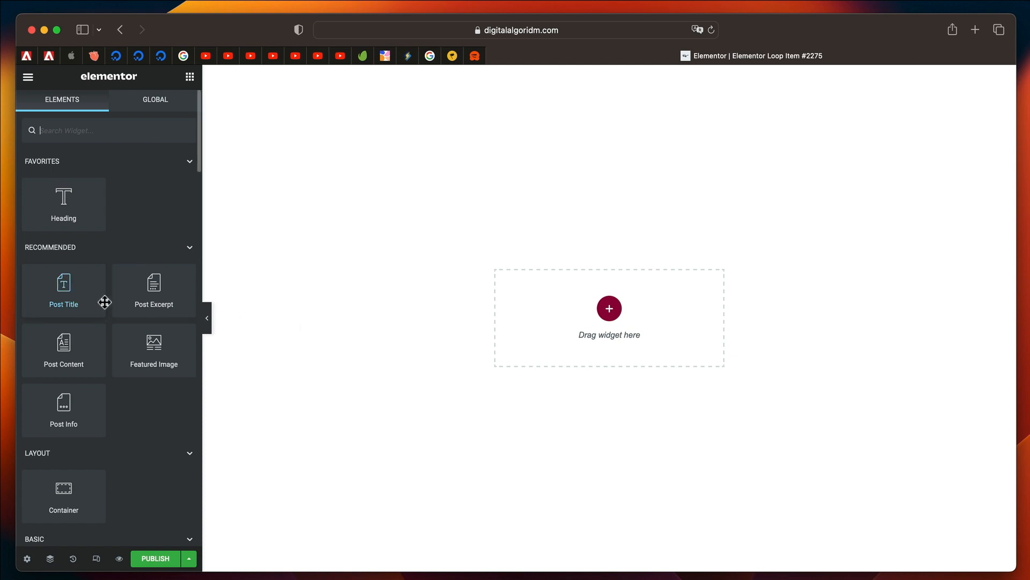
{"action": "mouse_move", "coordinate": [580, 310]}
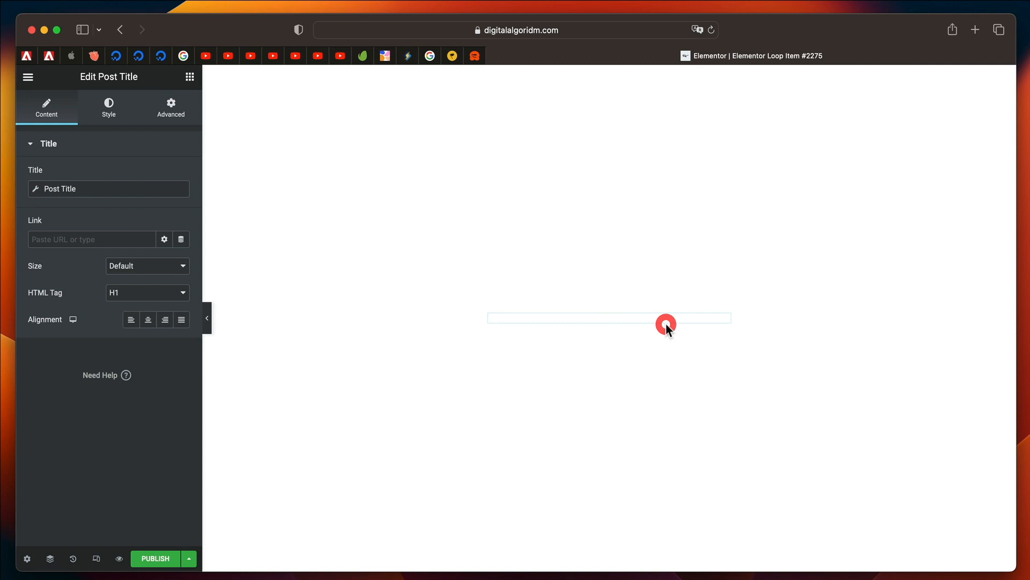
Step: Centre the post title over a classic dynamic Featured Image container background
{"action": "left_click", "coordinate": [665, 324]}
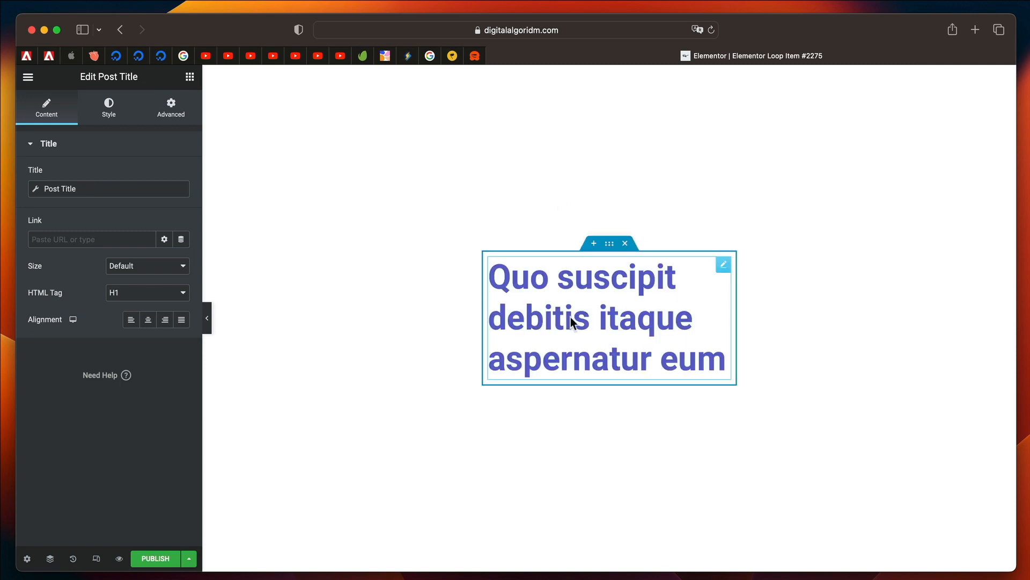
{"action": "left_click", "coordinate": [609, 243]}
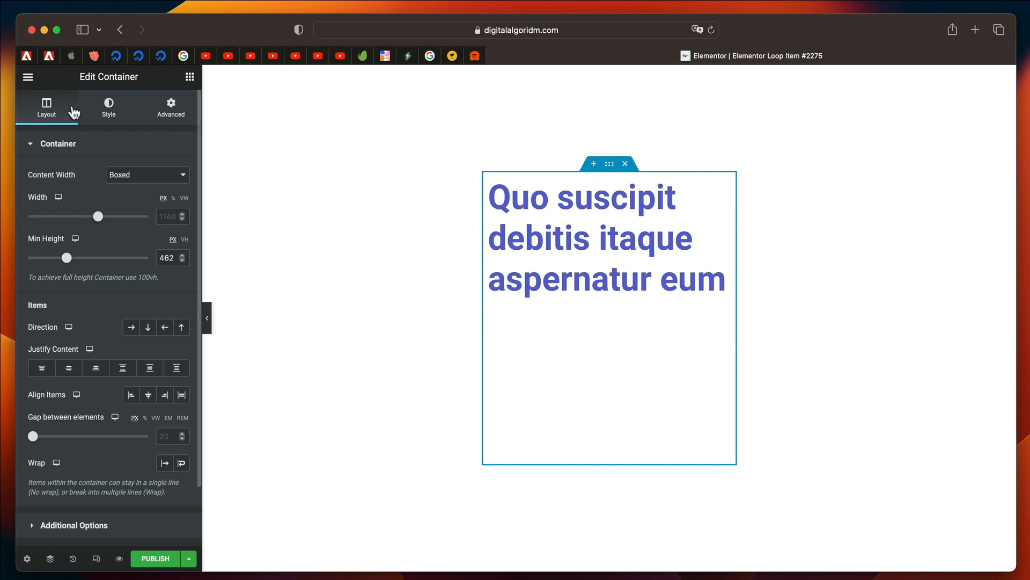
{"action": "left_click", "coordinate": [108, 108]}
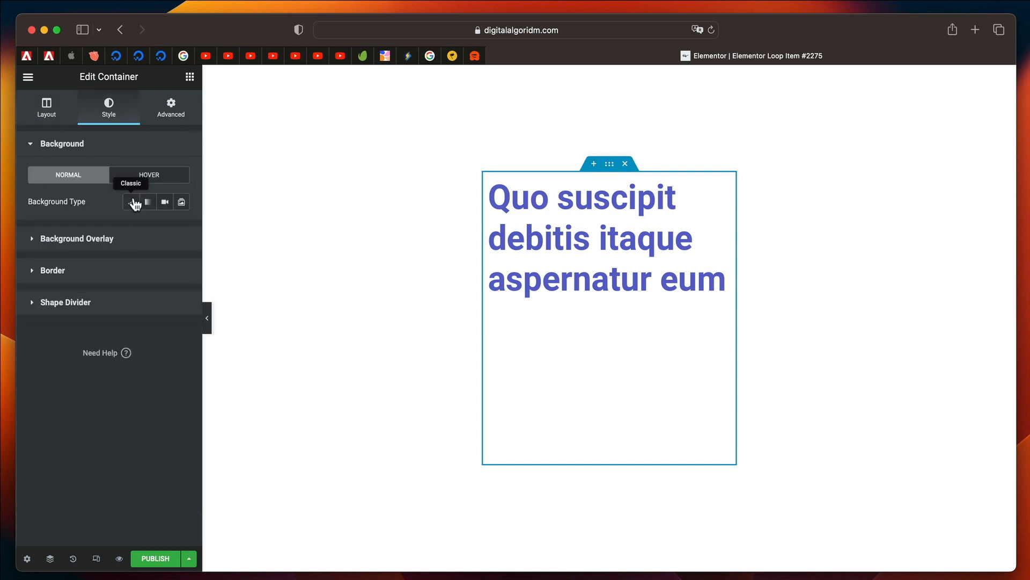
{"action": "left_click", "coordinate": [131, 201]}
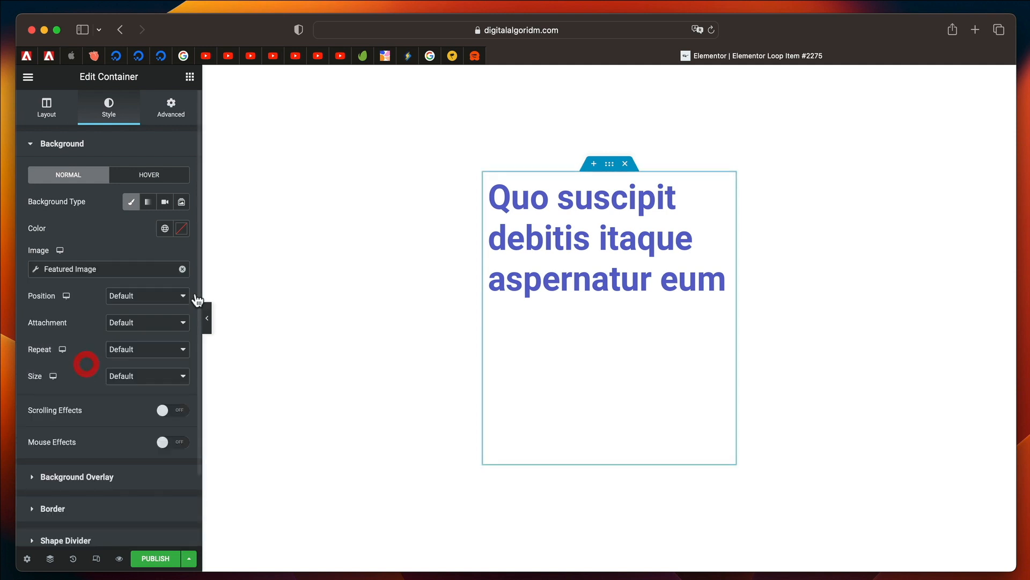
{"action": "mouse_move", "coordinate": [496, 430]}
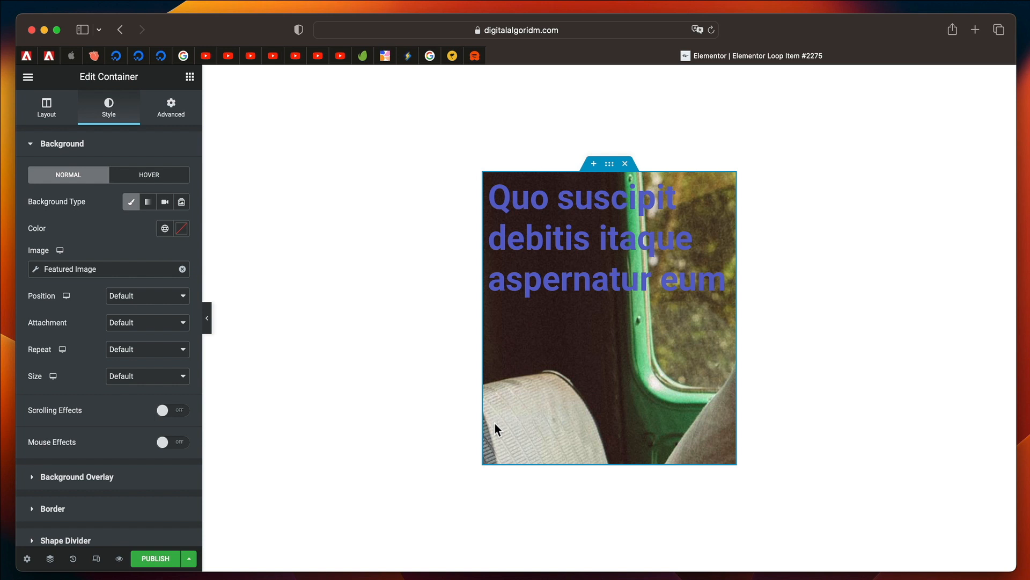
{"action": "mouse_move", "coordinate": [303, 325]}
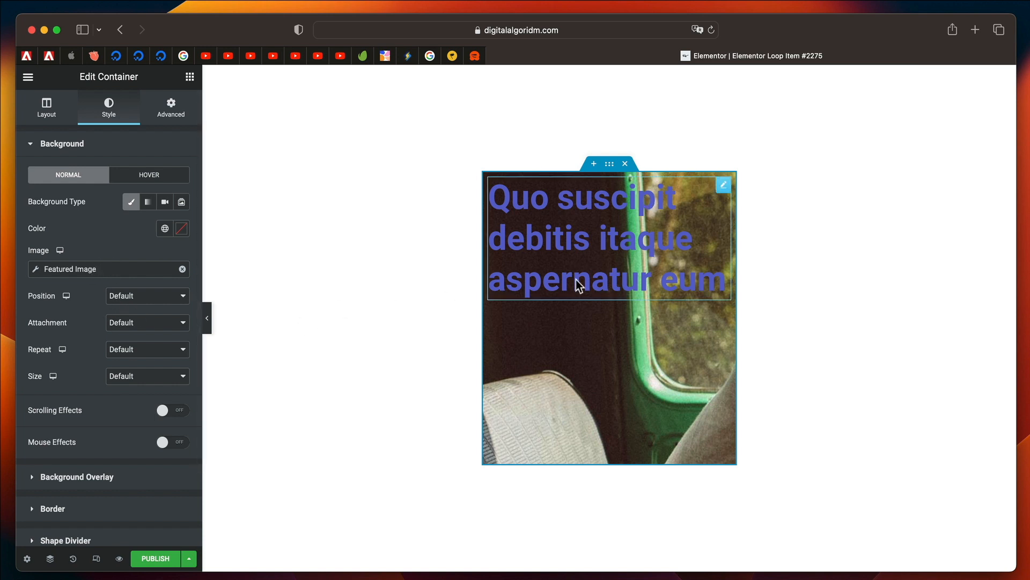
{"action": "left_click", "coordinate": [46, 107]}
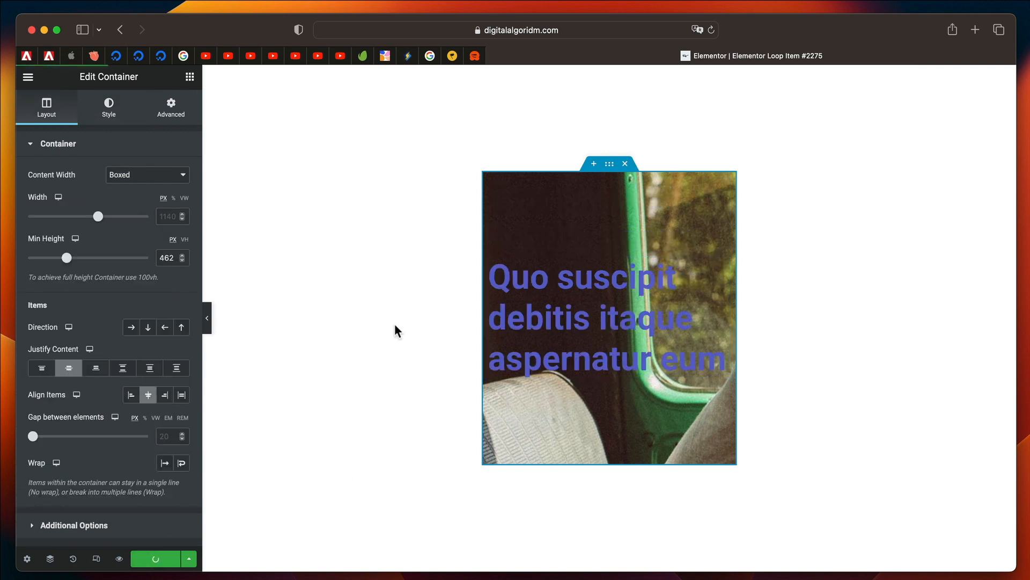
Step: Publish the loop item template, then reach the Dashboard via Finder search 'das'
{"action": "left_click", "coordinate": [155, 558]}
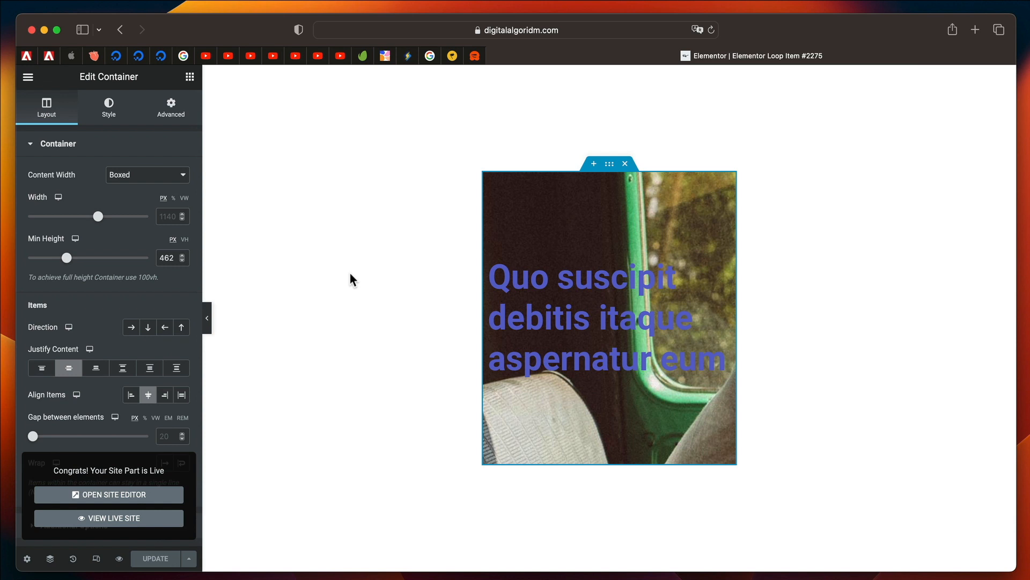
{"action": "type", "text": "das"}
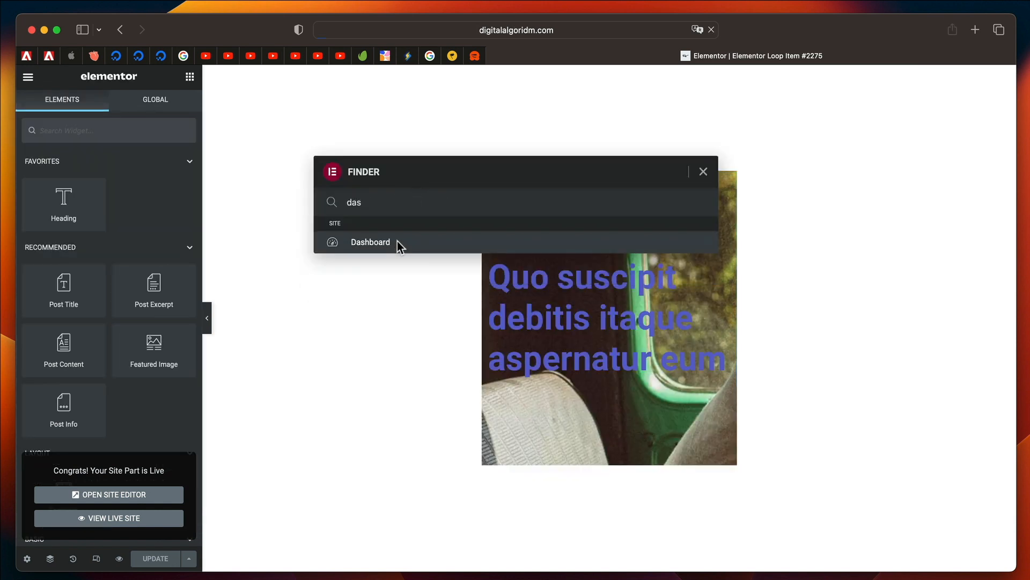
{"action": "left_click", "coordinate": [370, 242]}
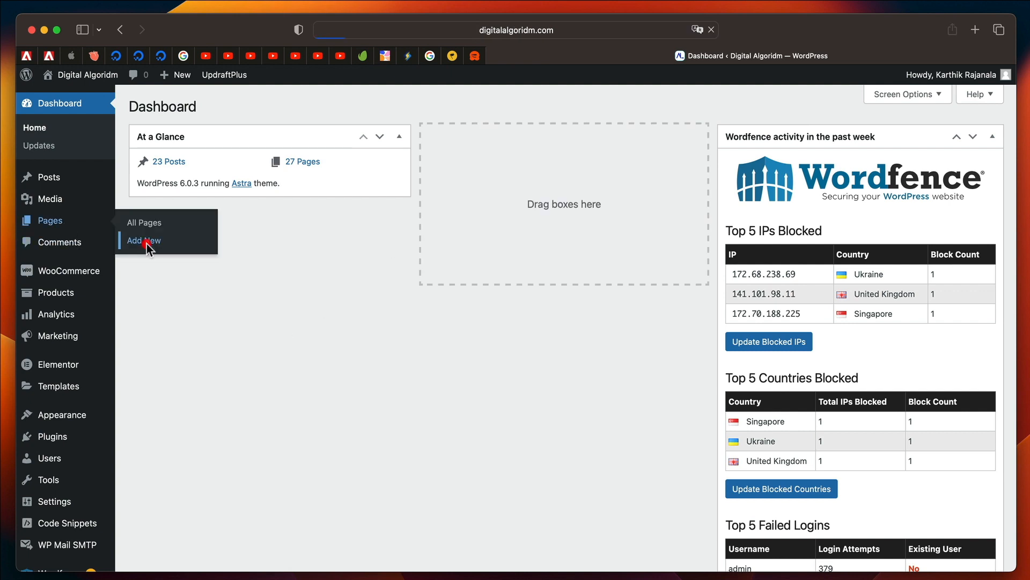
Step: Create and publish a new page titled 'Grid 1'
{"action": "left_click", "coordinate": [143, 240]}
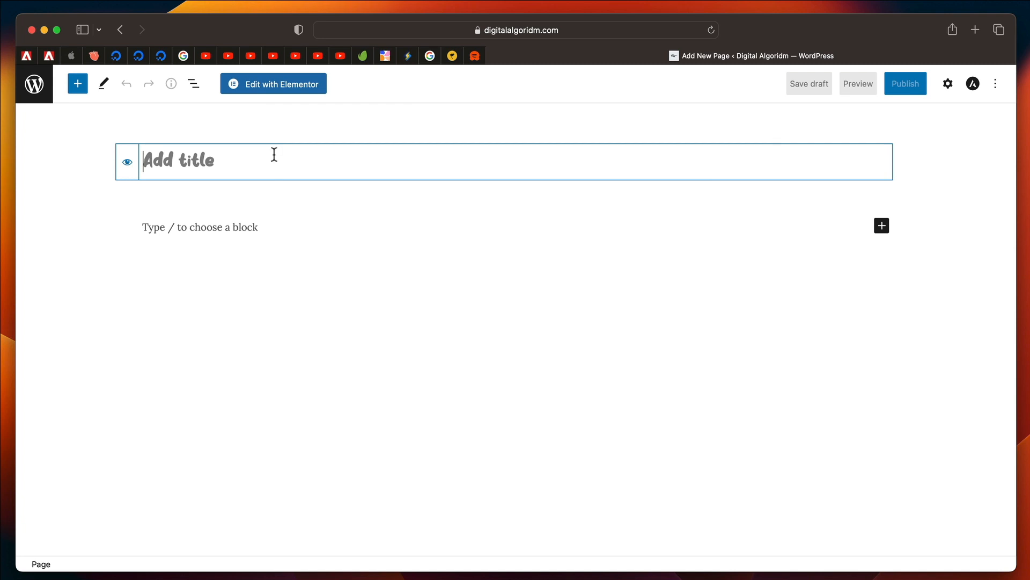
{"action": "type", "text": "Grid 1"}
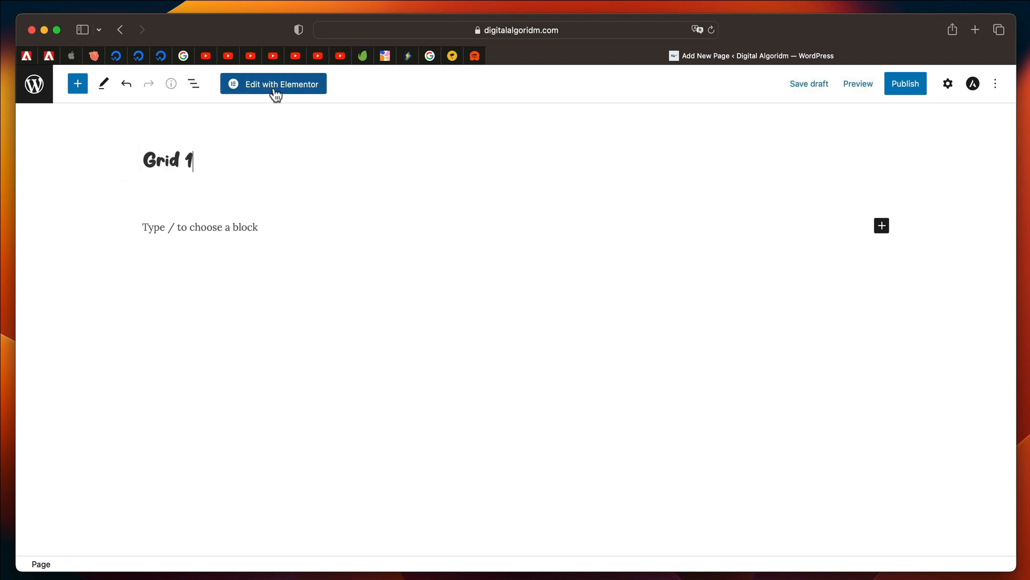
{"action": "left_click", "coordinate": [905, 84]}
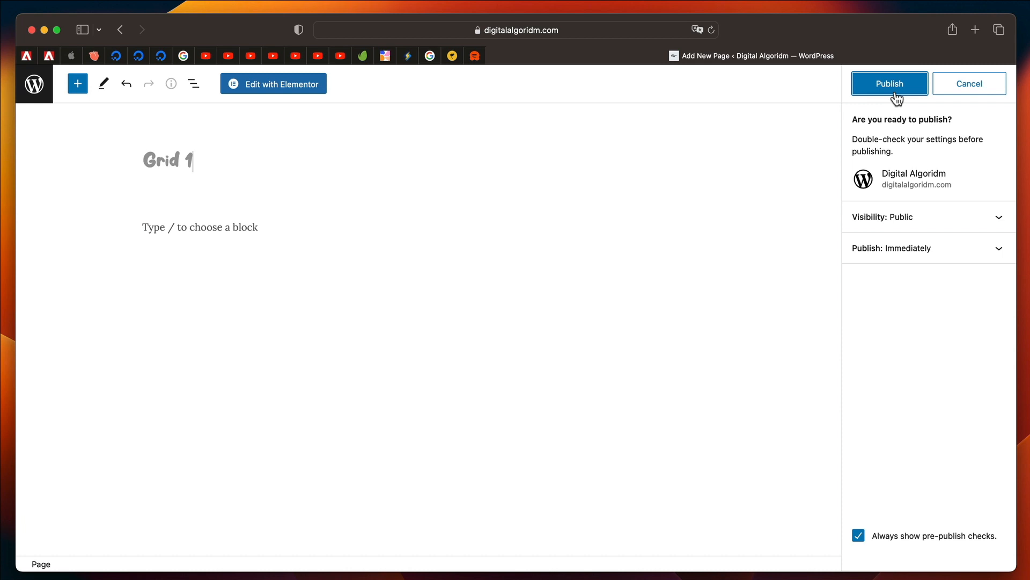
{"action": "left_click", "coordinate": [889, 84]}
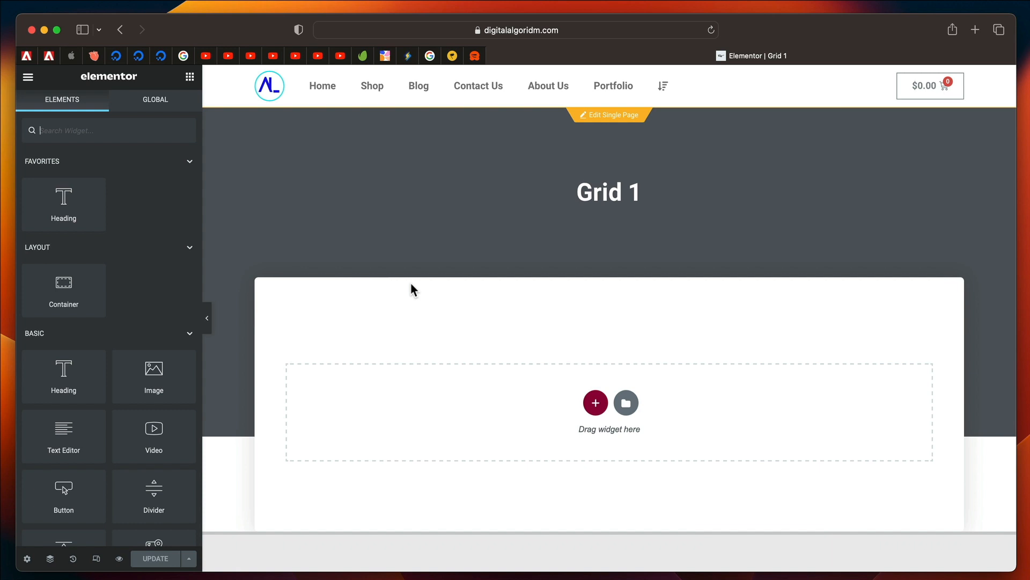
{"action": "mouse_move", "coordinate": [235, 340]}
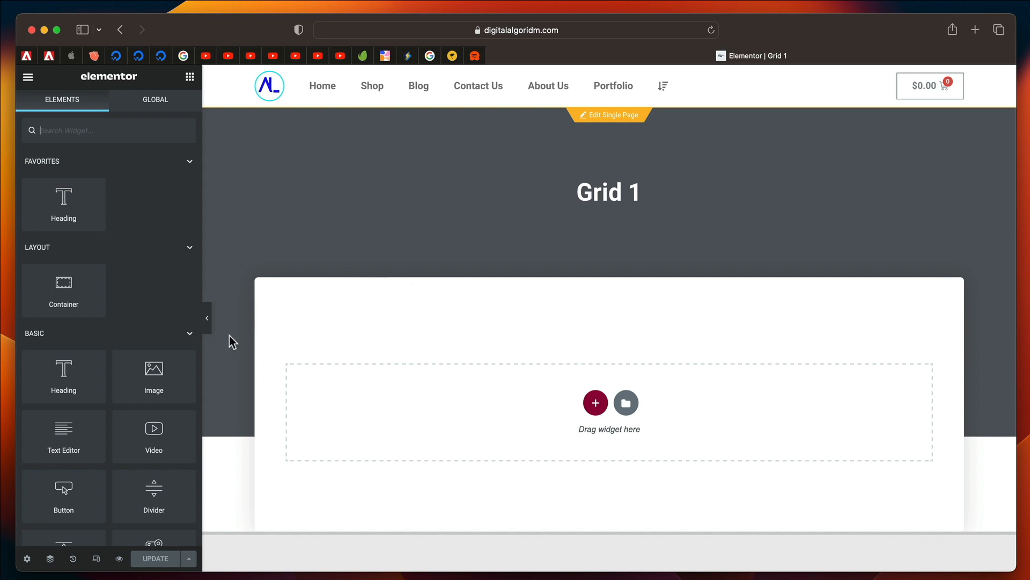
Step: Set the page layout to Elementor Full Width and browse to the Pro widgets
{"action": "left_click", "coordinate": [27, 558]}
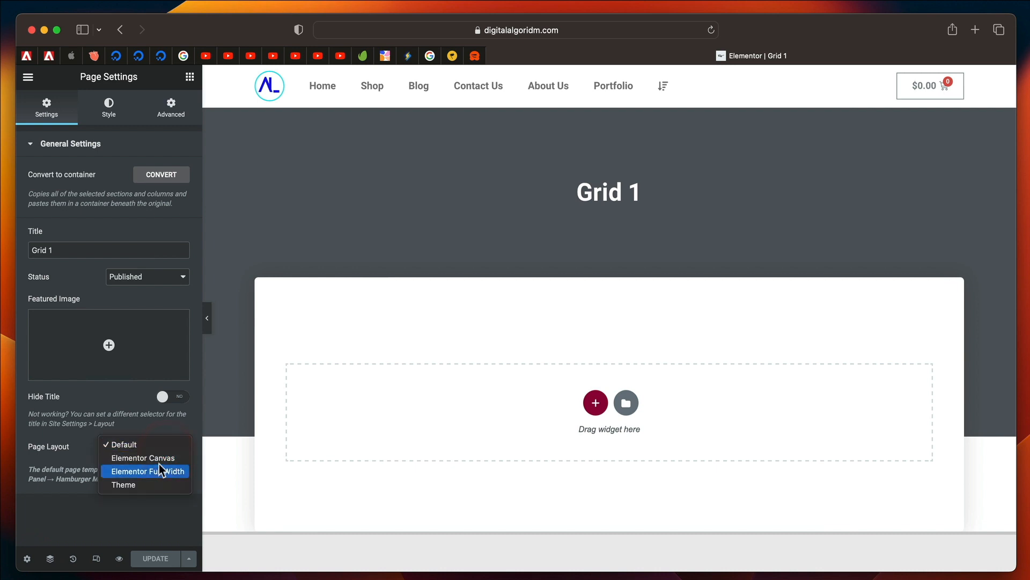
{"action": "left_click", "coordinate": [143, 471]}
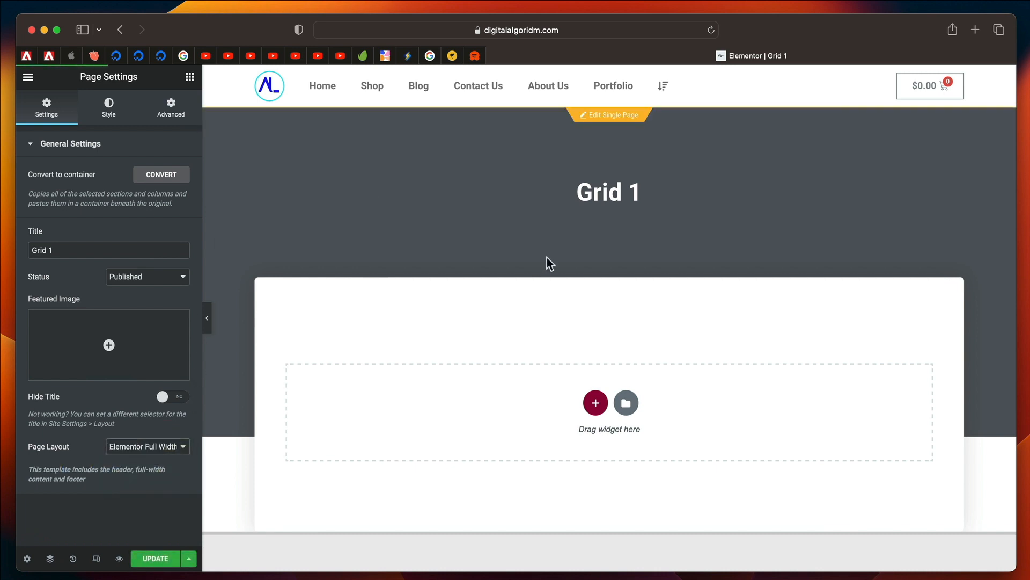
{"action": "left_click", "coordinate": [190, 76]}
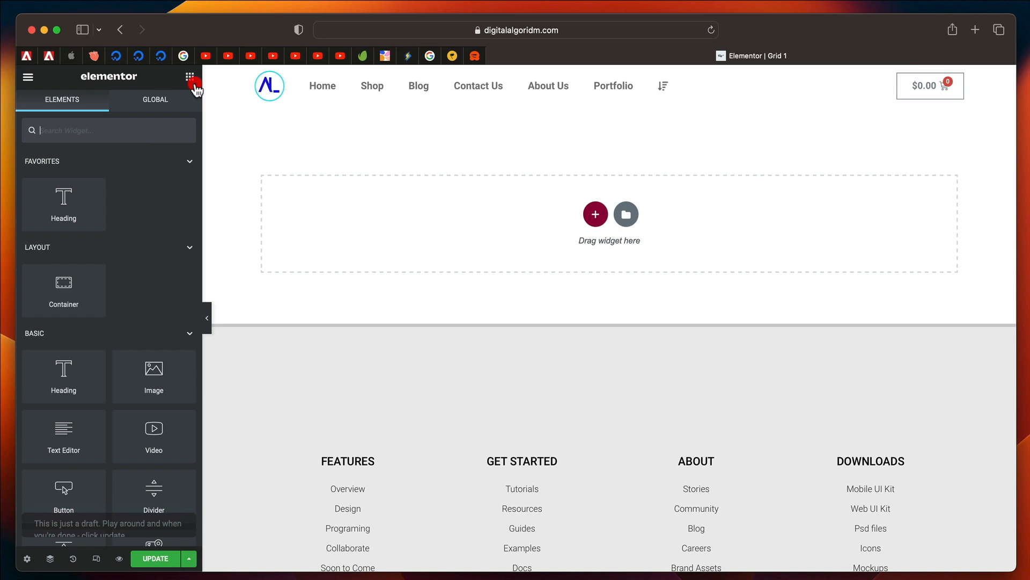
{"action": "mouse_move", "coordinate": [114, 363]}
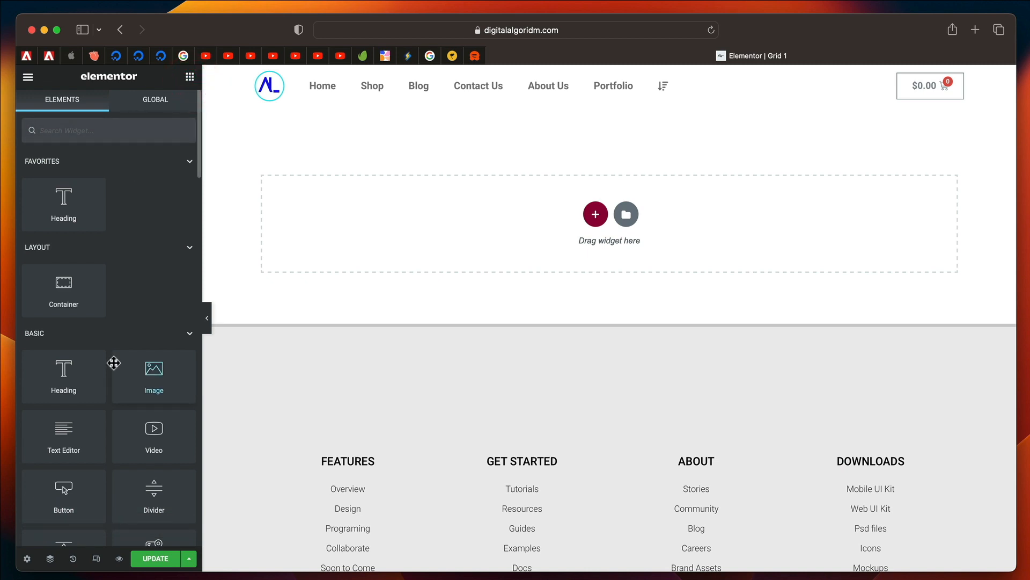
{"action": "scroll", "scroll_direction": "down", "scroll_amount": 3}
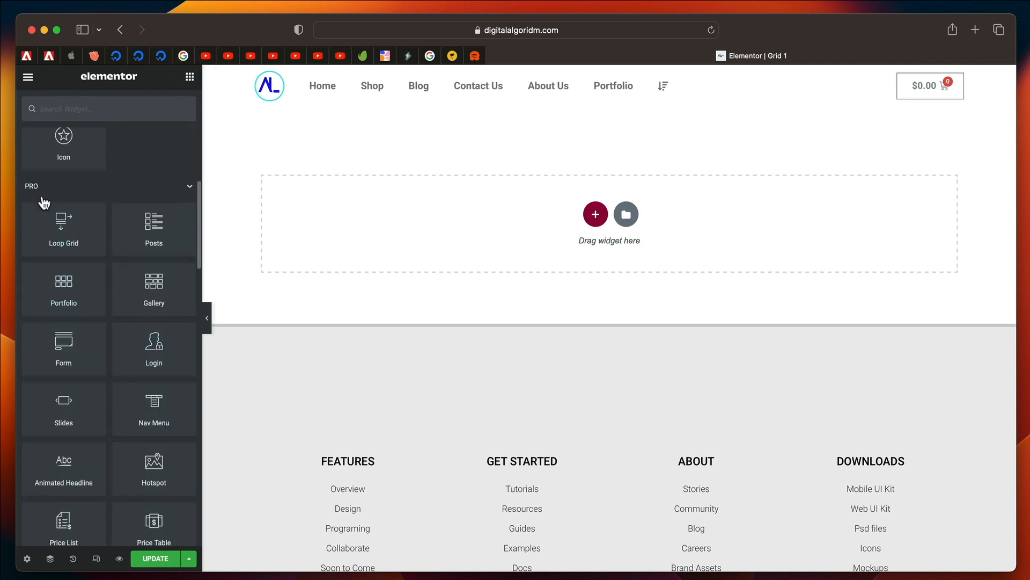
{"action": "mouse_move", "coordinate": [63, 229]}
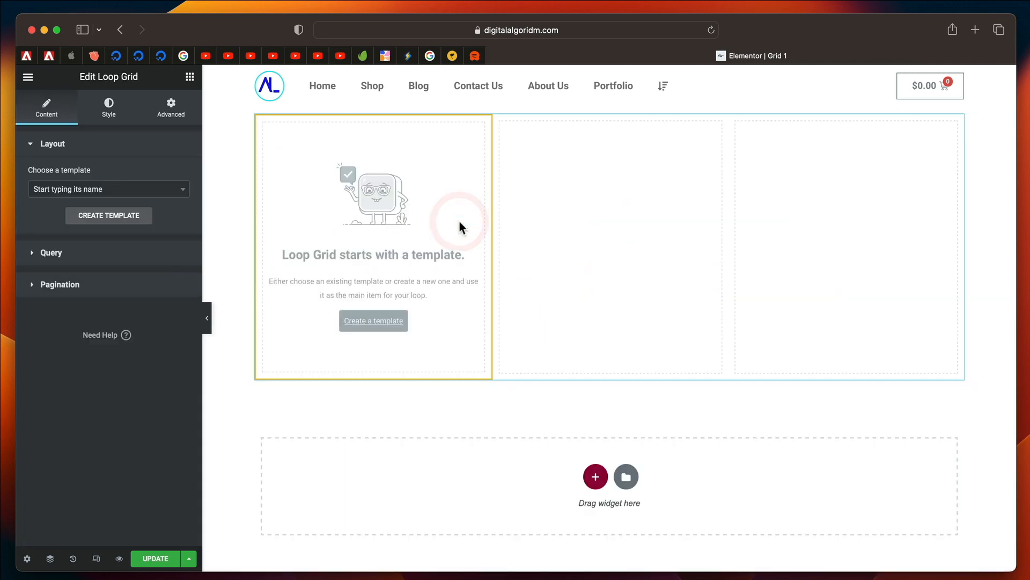
Step: Set the Loop Grid template to Elementor Loop Item #2275
{"action": "left_click", "coordinate": [108, 188]}
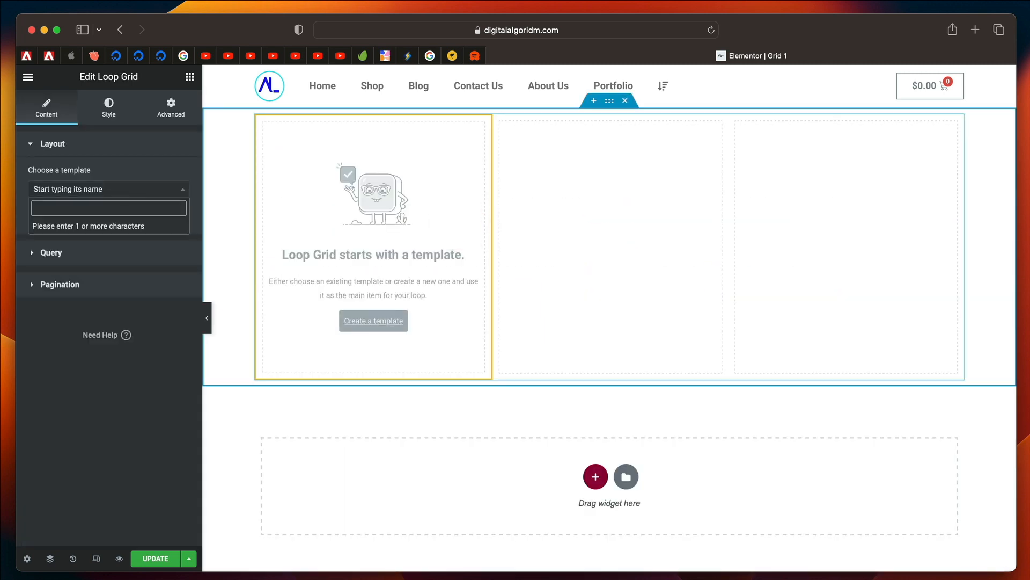
{"action": "left_click", "coordinate": [107, 208]}
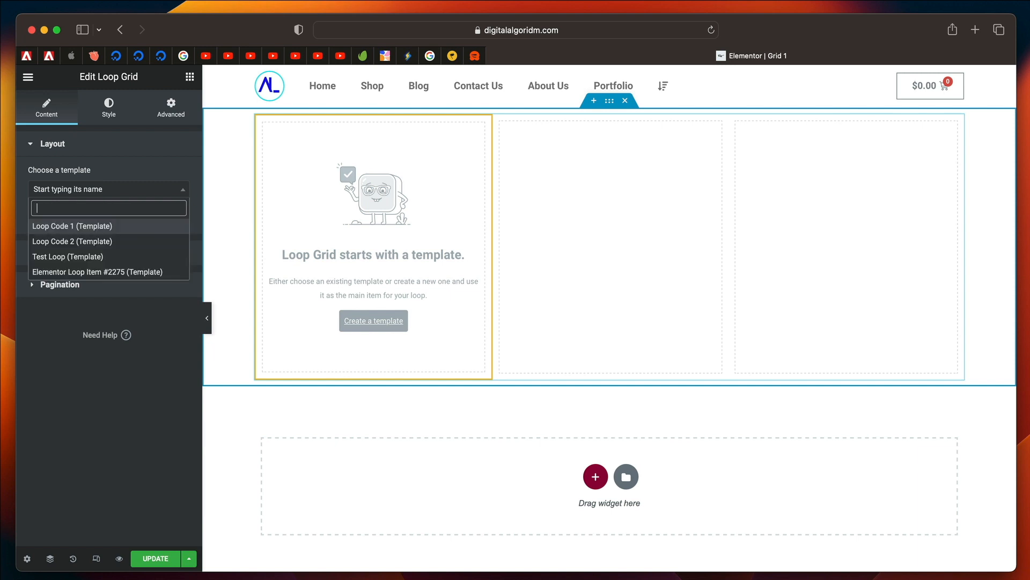
{"action": "left_click", "coordinate": [97, 271]}
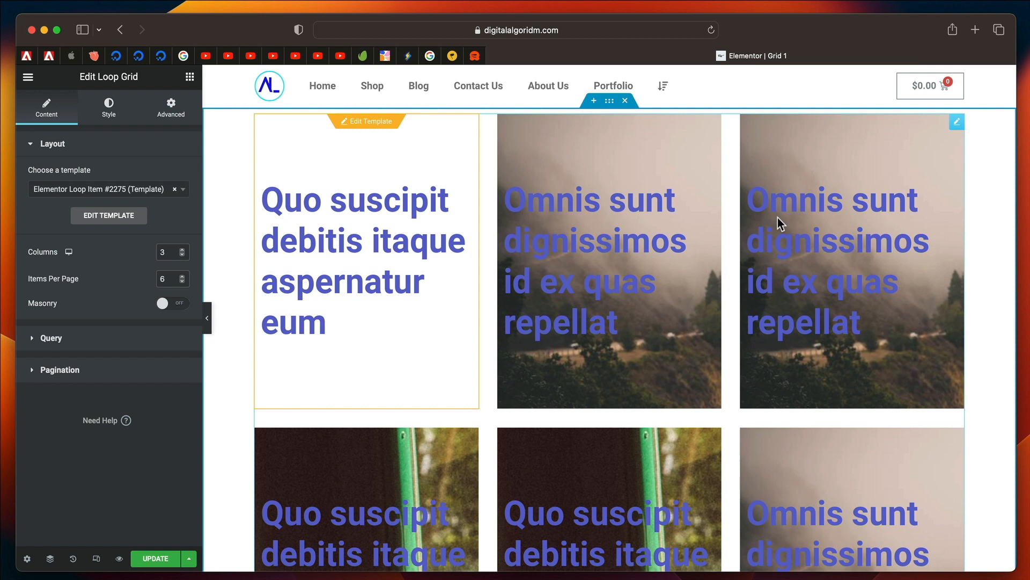
{"action": "mouse_move", "coordinate": [624, 212]}
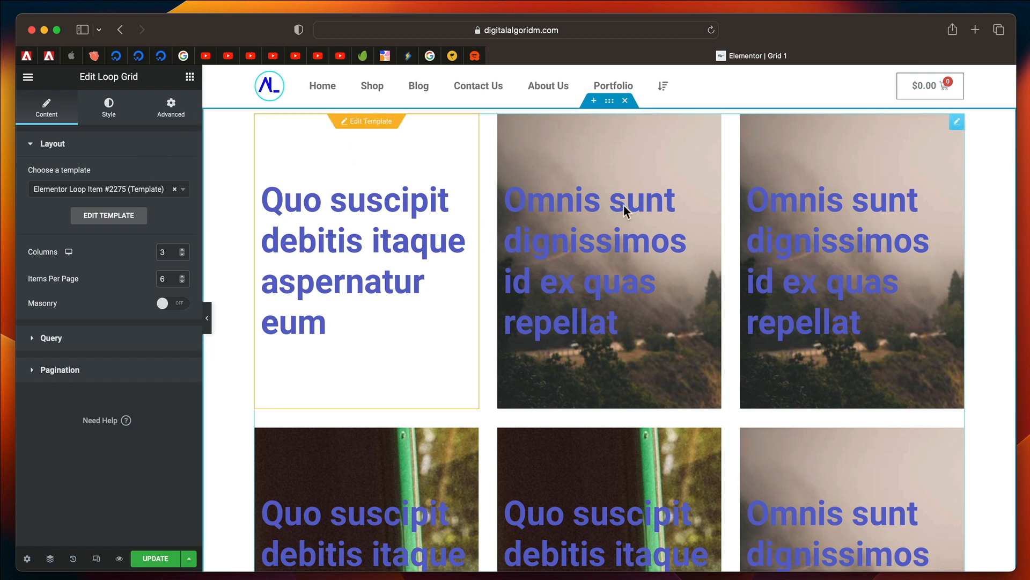
{"action": "mouse_move", "coordinate": [583, 230]}
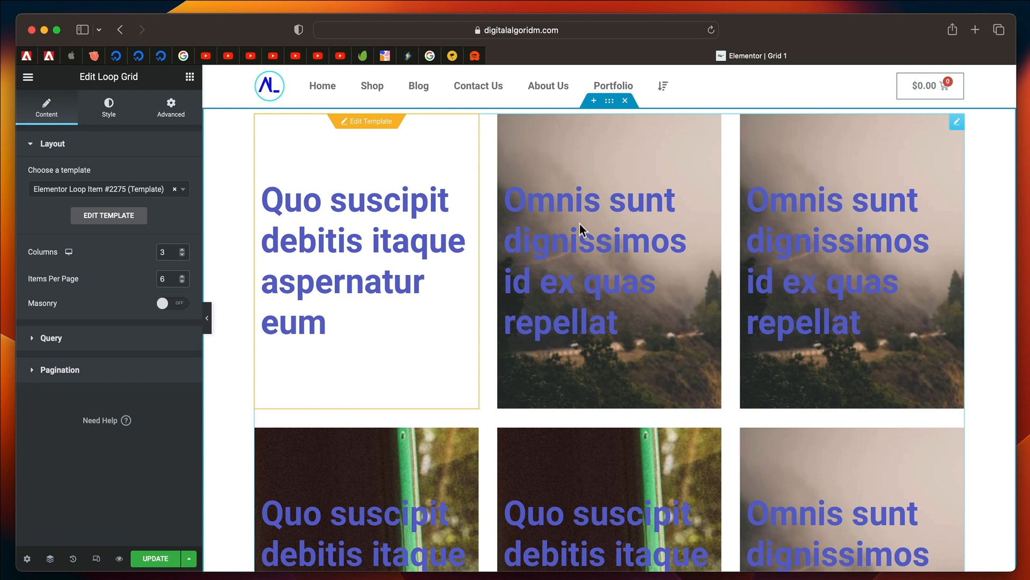
{"action": "mouse_move", "coordinate": [371, 146]}
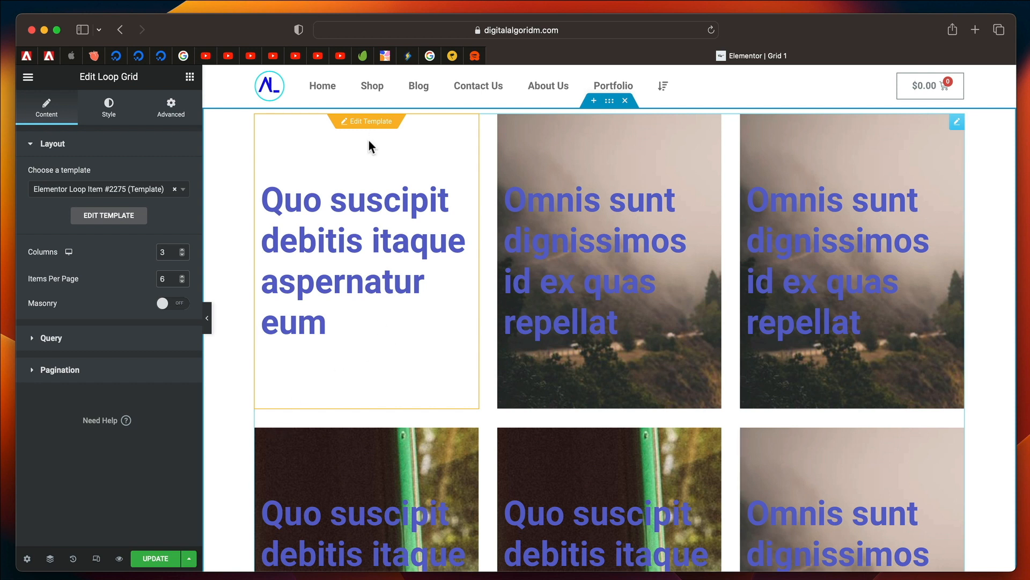
{"action": "mouse_move", "coordinate": [583, 182]}
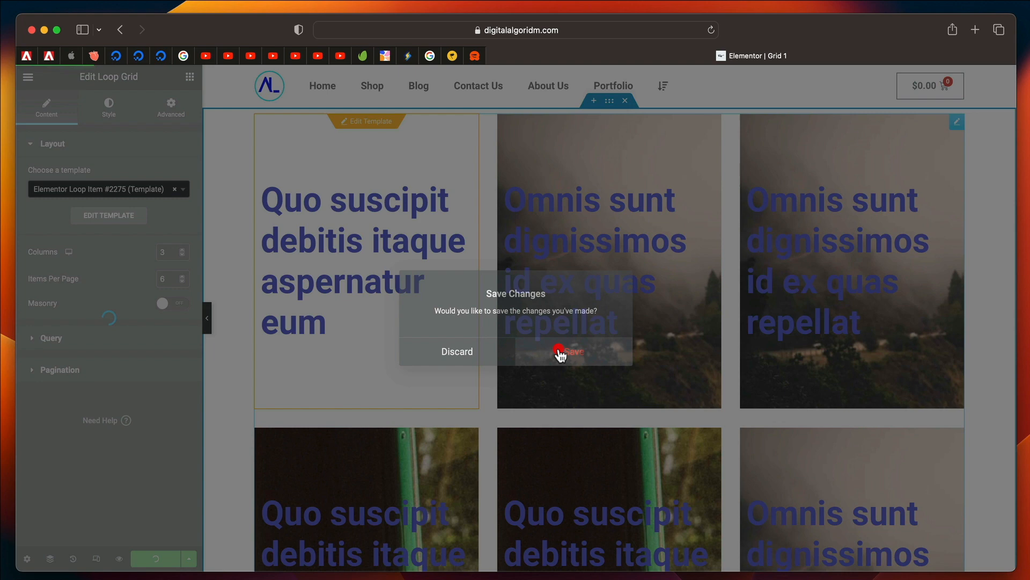
Step: Save pending changes, then give the loop item post titles the green Accent global colour and update
{"action": "left_click", "coordinate": [570, 351]}
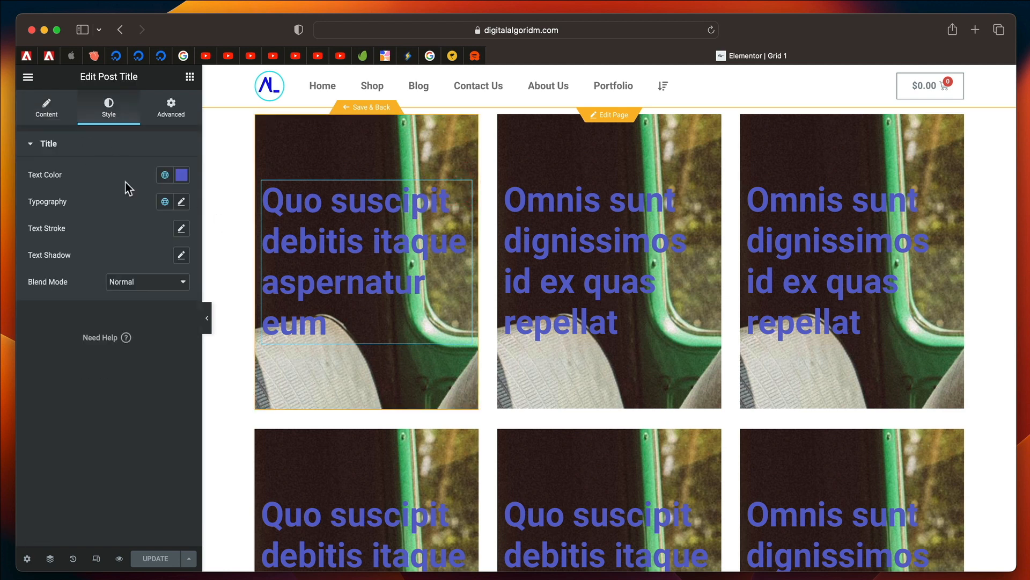
{"action": "left_click", "coordinate": [165, 174]}
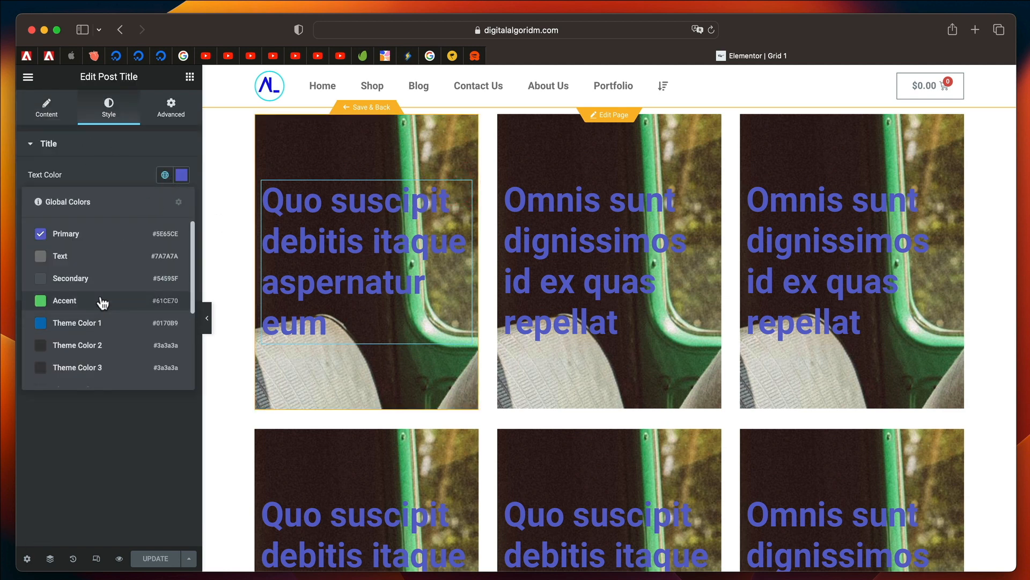
{"action": "left_click", "coordinate": [64, 301]}
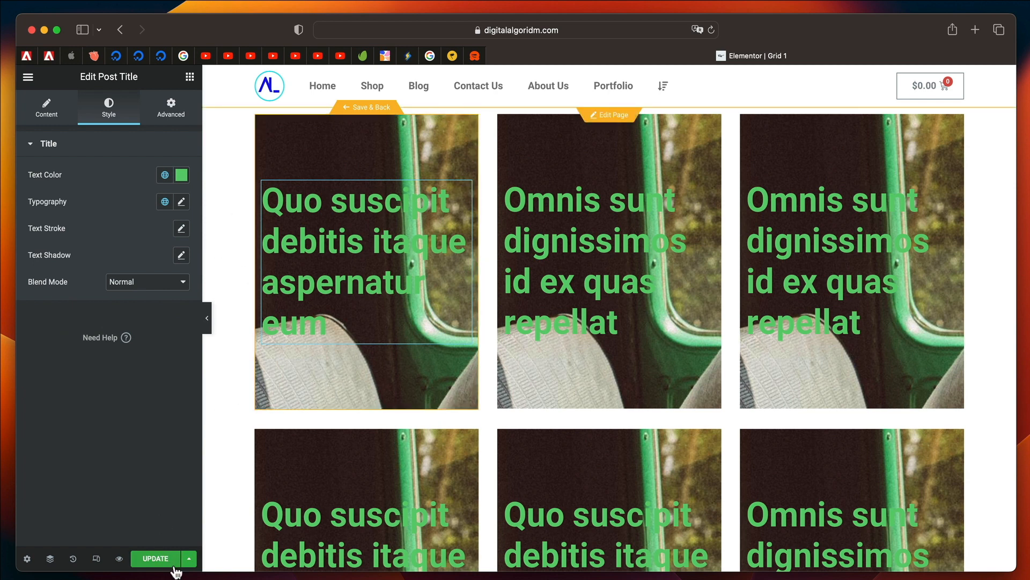
{"action": "left_click", "coordinate": [156, 558]}
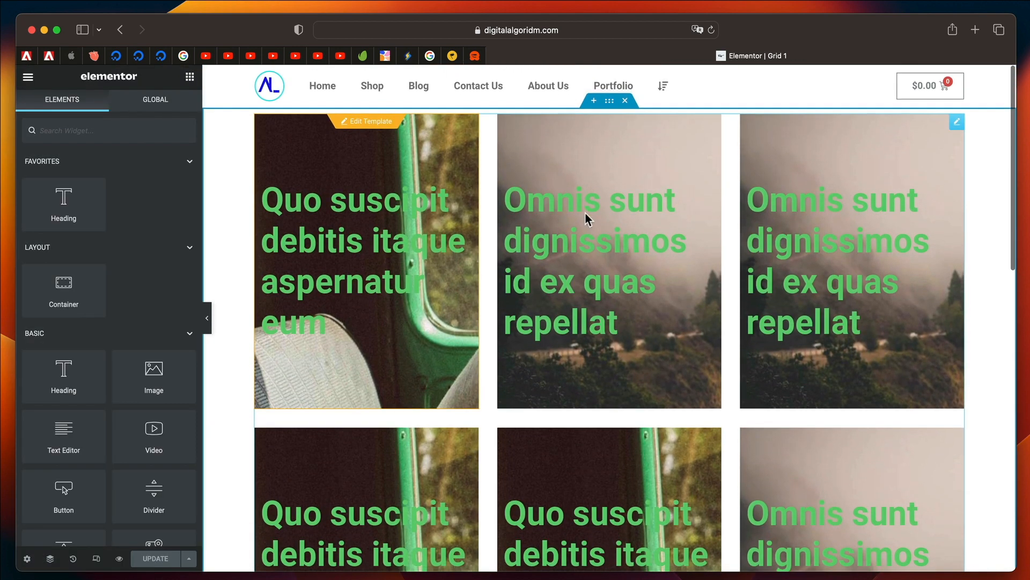
{"action": "mouse_move", "coordinate": [687, 187]}
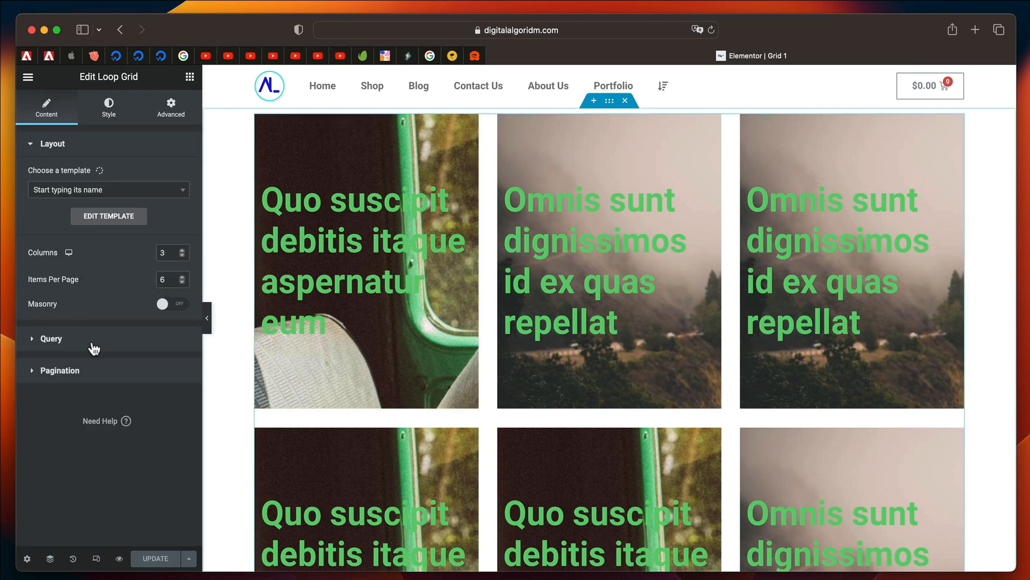
Step: Change the Loop Grid's query source from posts to Products
{"action": "left_click", "coordinate": [50, 339]}
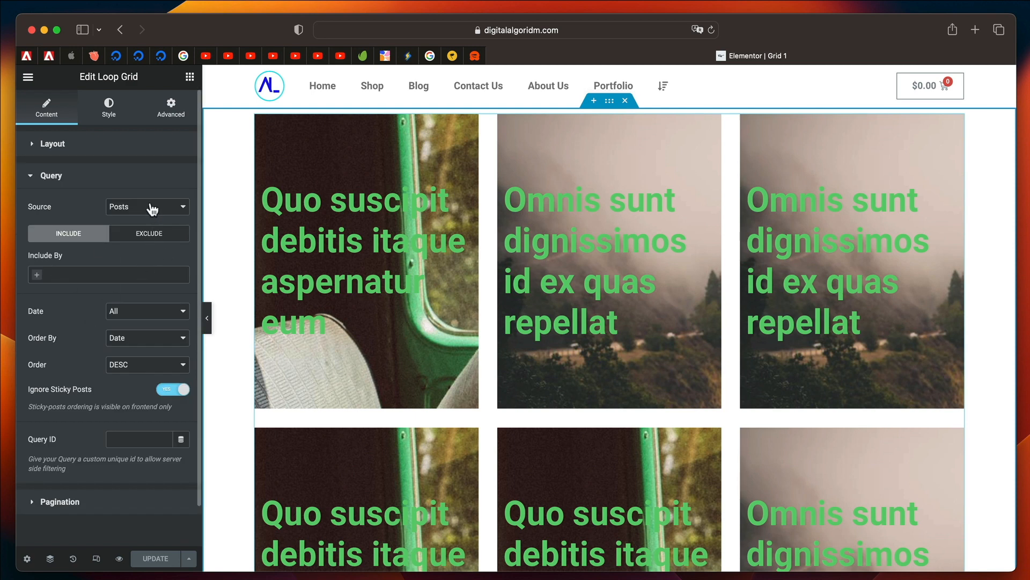
{"action": "left_click", "coordinate": [147, 206]}
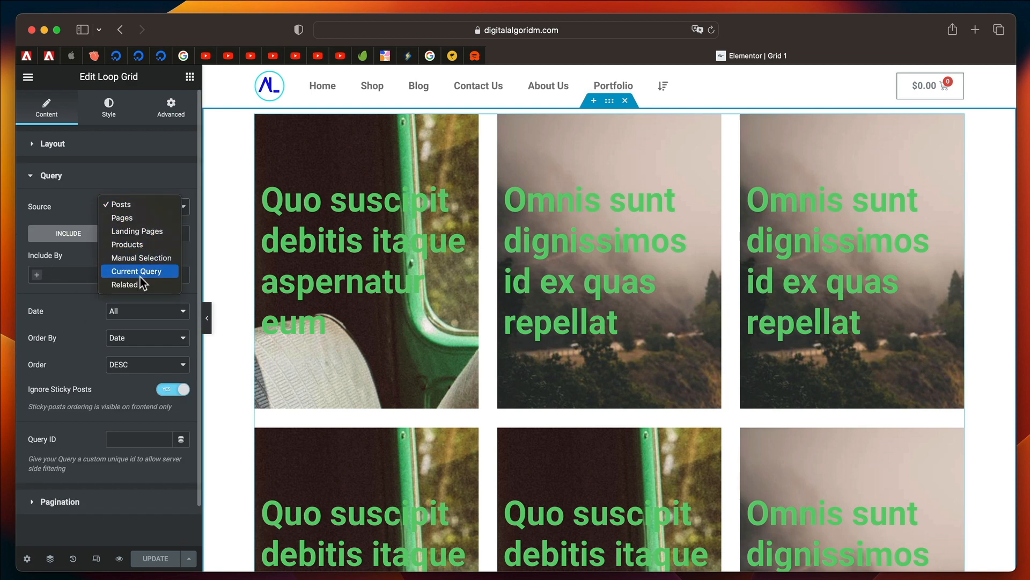
{"action": "mouse_move", "coordinate": [143, 245]}
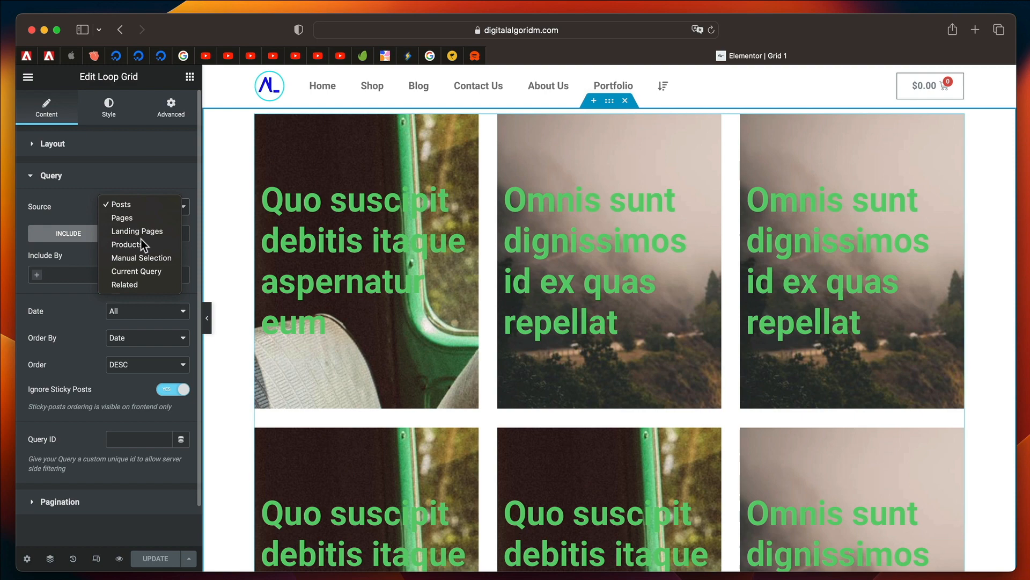
{"action": "left_click", "coordinate": [134, 244]}
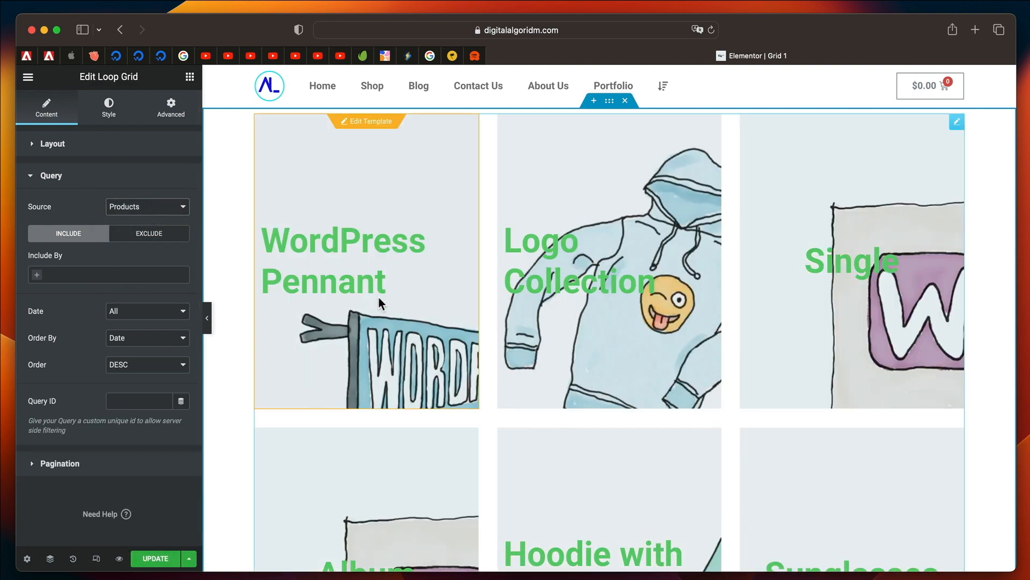
{"action": "scroll", "scroll_direction": "down", "scroll_amount": 3}
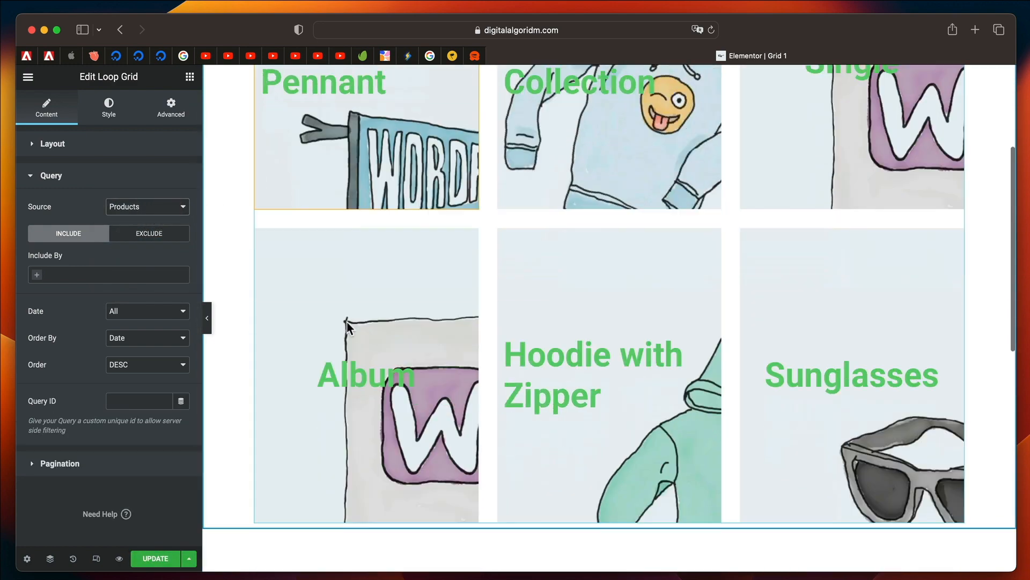
{"action": "scroll", "scroll_direction": "up", "scroll_amount": 3}
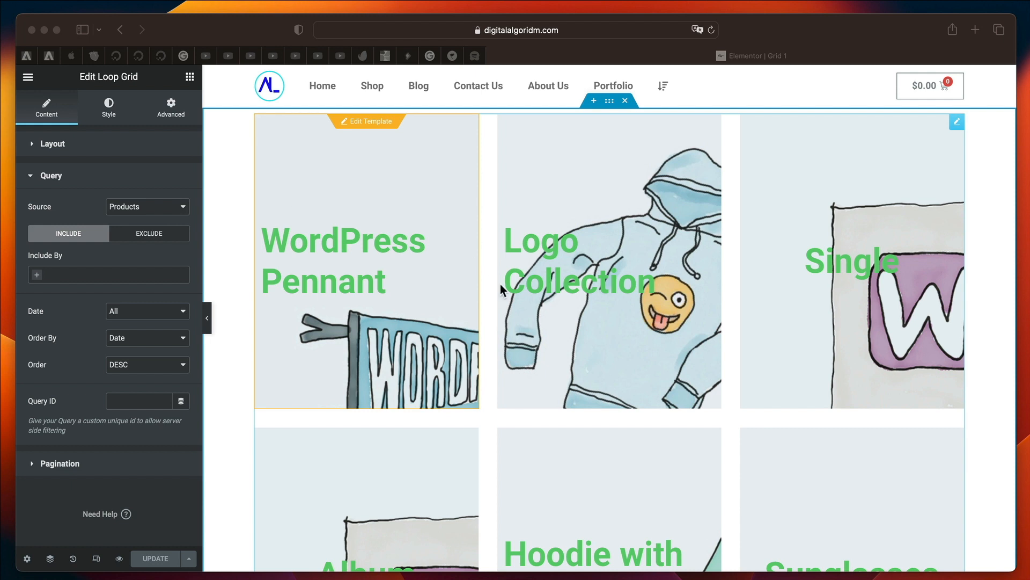
{"action": "mouse_move", "coordinate": [670, 296]}
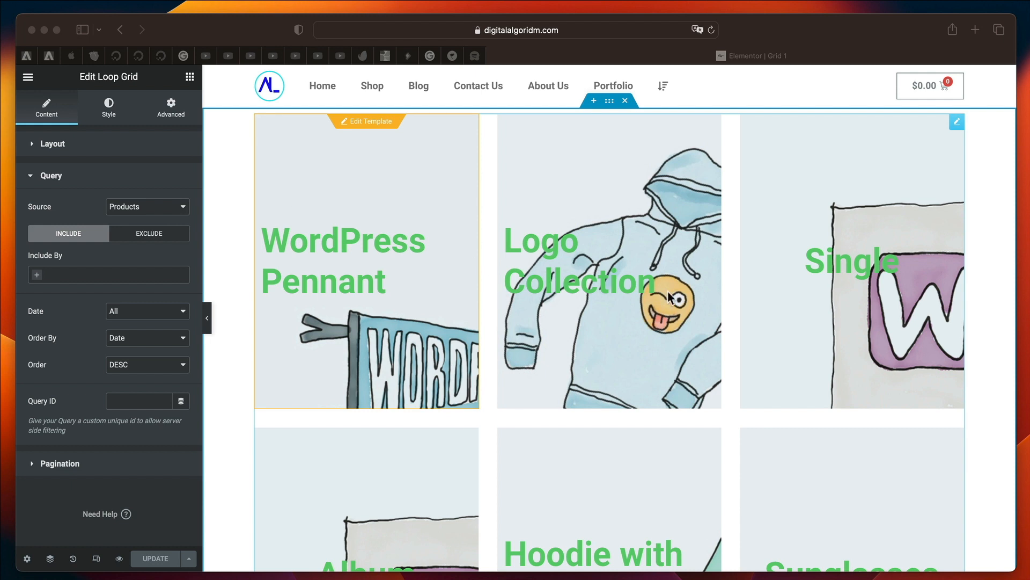